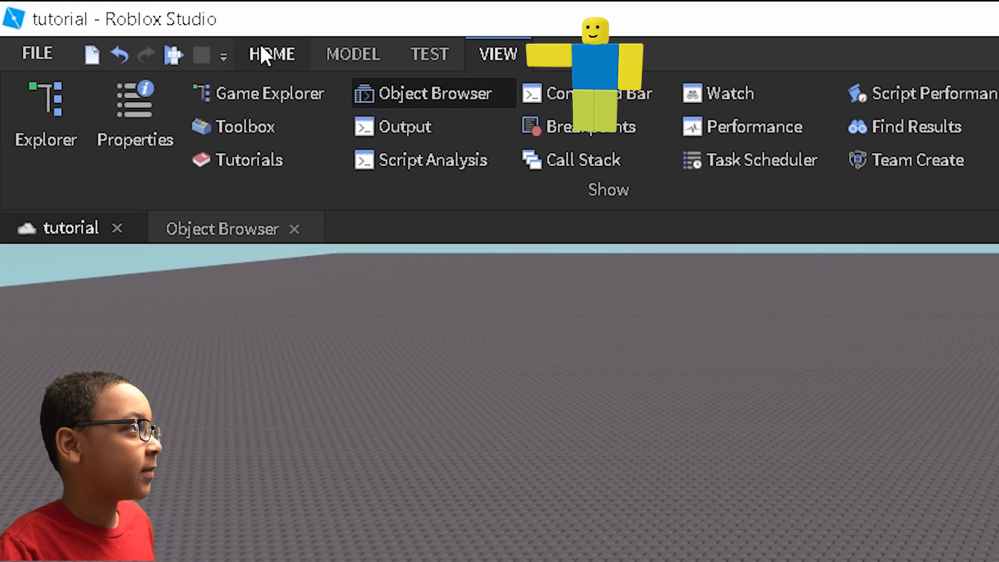
Show the Explorer and Properties panels and select the Workspace
{"action": "left_click", "coordinate": [271, 53]}
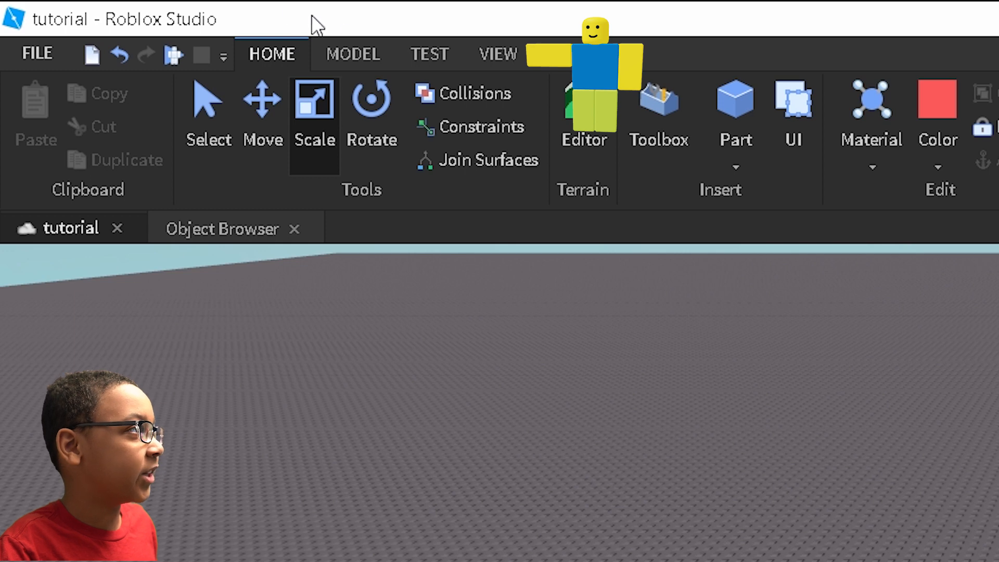
{"action": "mouse_move", "coordinate": [522, 73]}
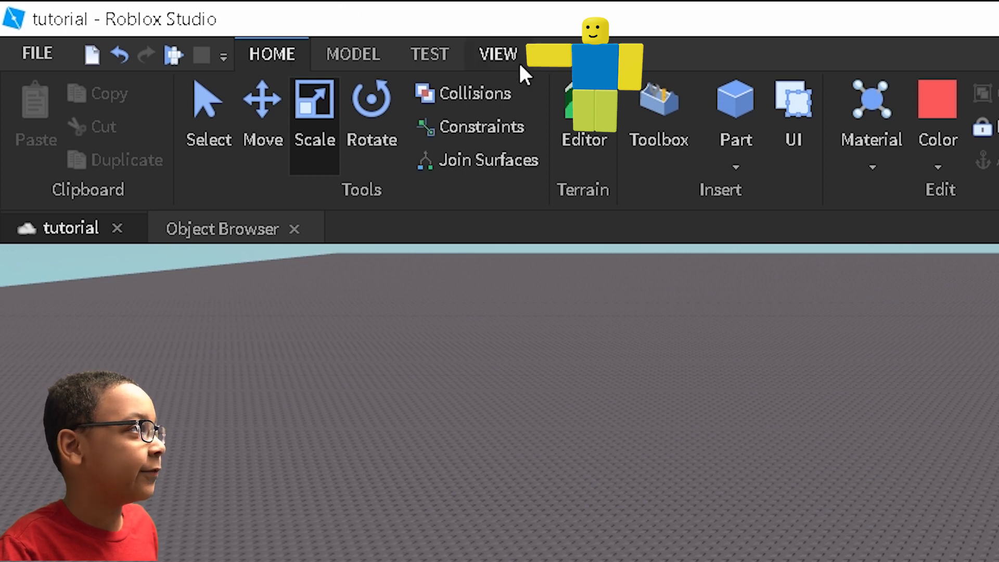
{"action": "left_click", "coordinate": [498, 53]}
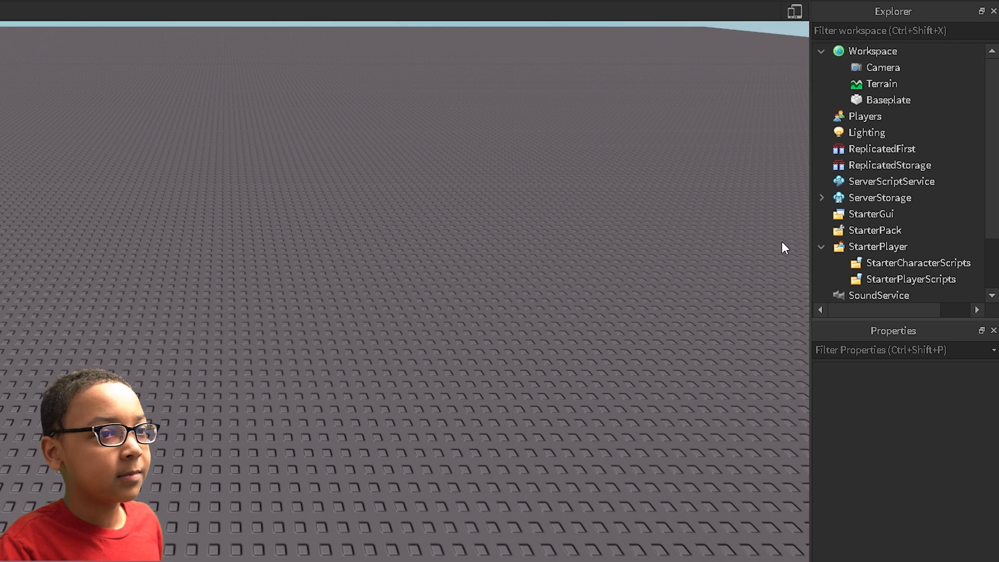
{"action": "mouse_move", "coordinate": [872, 51]}
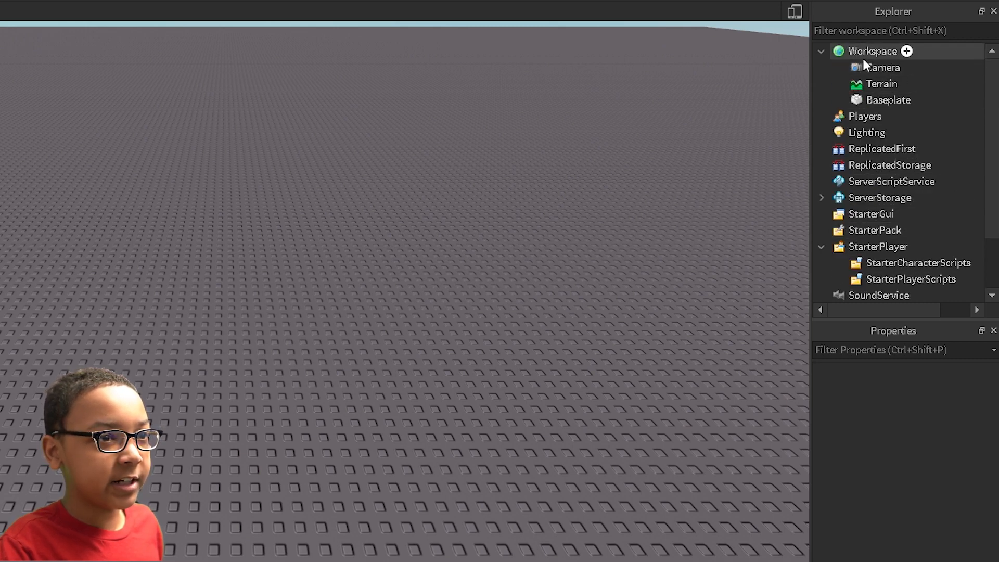
{"action": "left_click", "coordinate": [874, 230]}
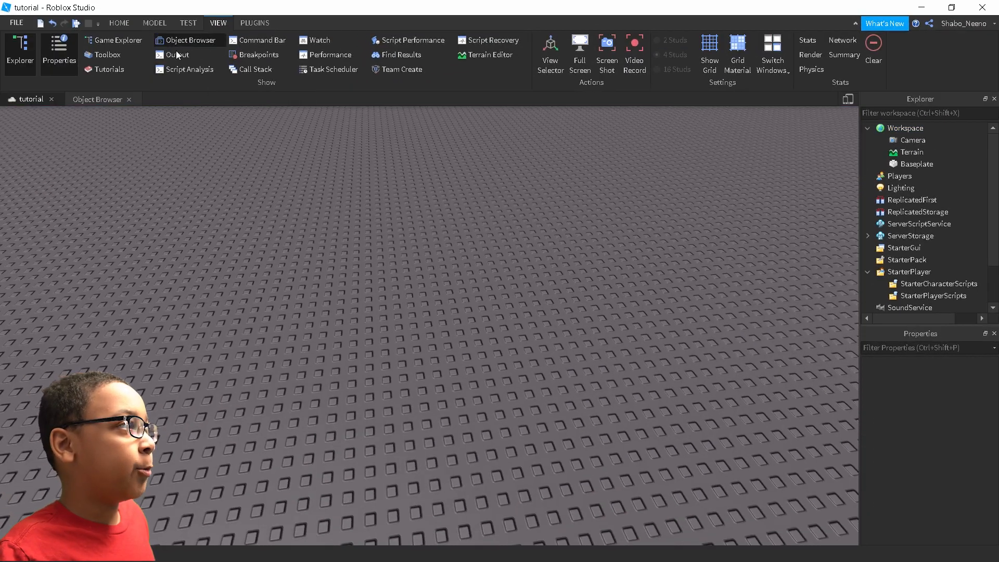
Insert a Part, flatten it and colour it red on the baseplate
{"action": "left_click", "coordinate": [118, 22]}
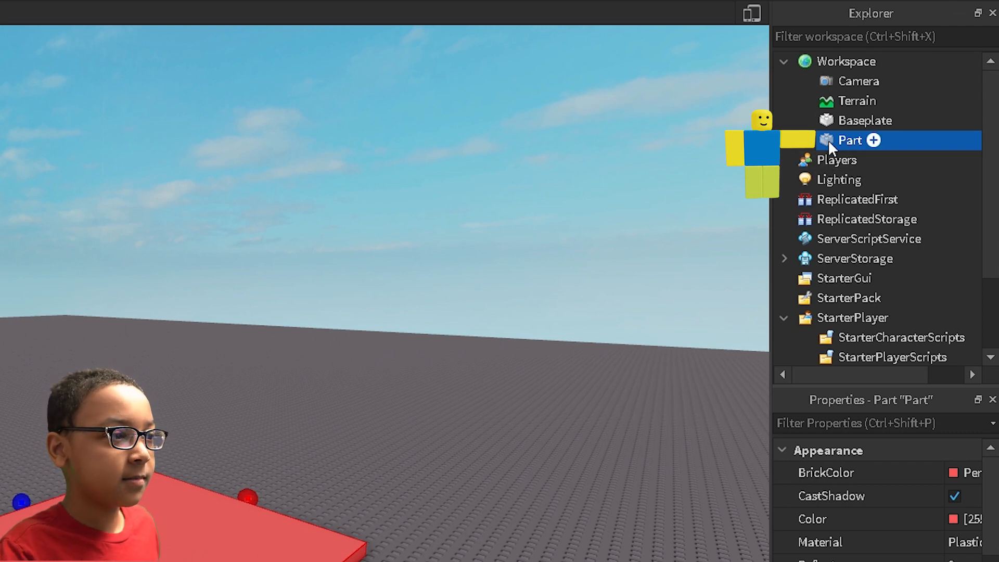
Insert a Script inside the red Part via Insert Object
{"action": "right_click", "coordinate": [850, 141]}
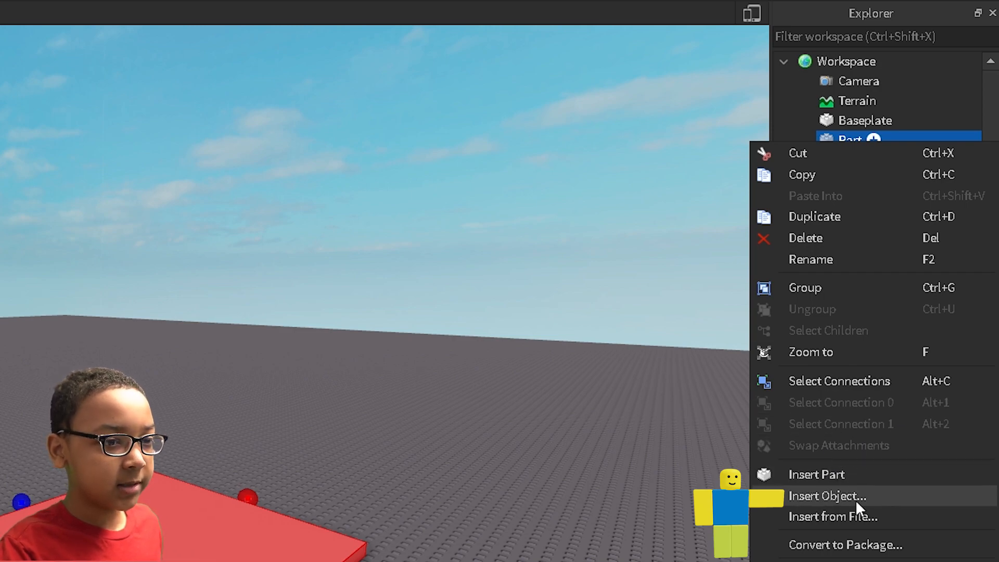
{"action": "left_click", "coordinate": [826, 496]}
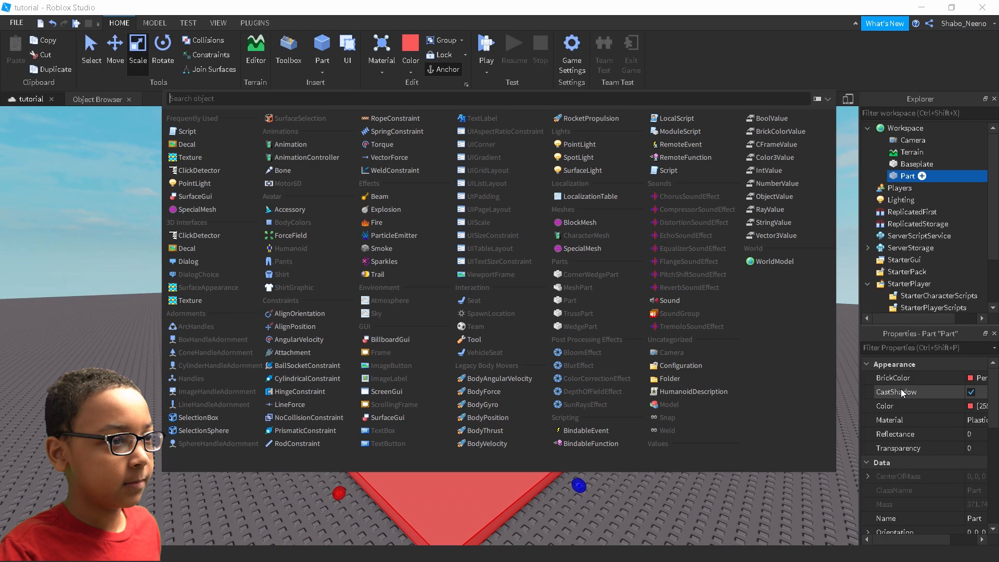
{"action": "mouse_move", "coordinate": [642, 323]}
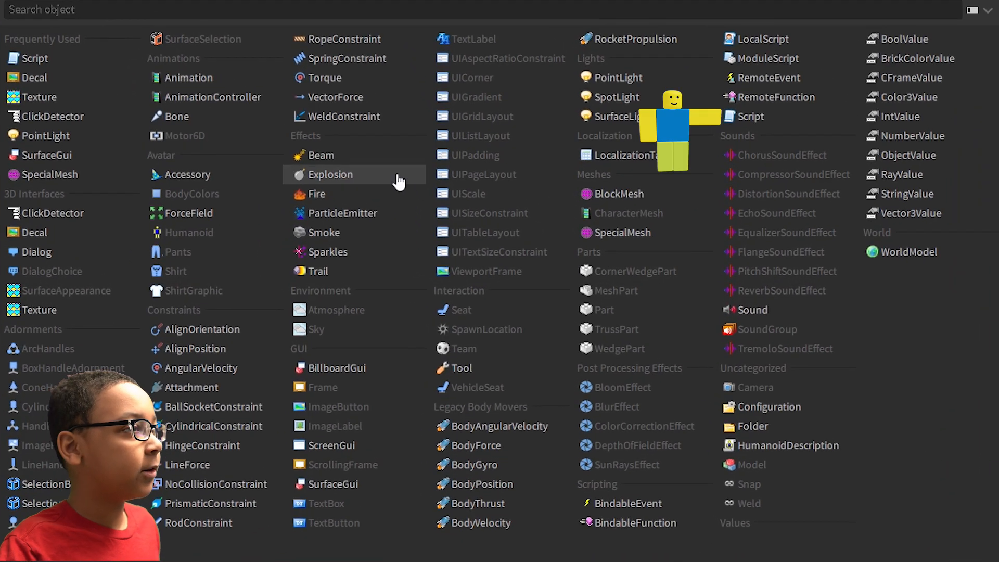
{"action": "mouse_move", "coordinate": [790, 123]}
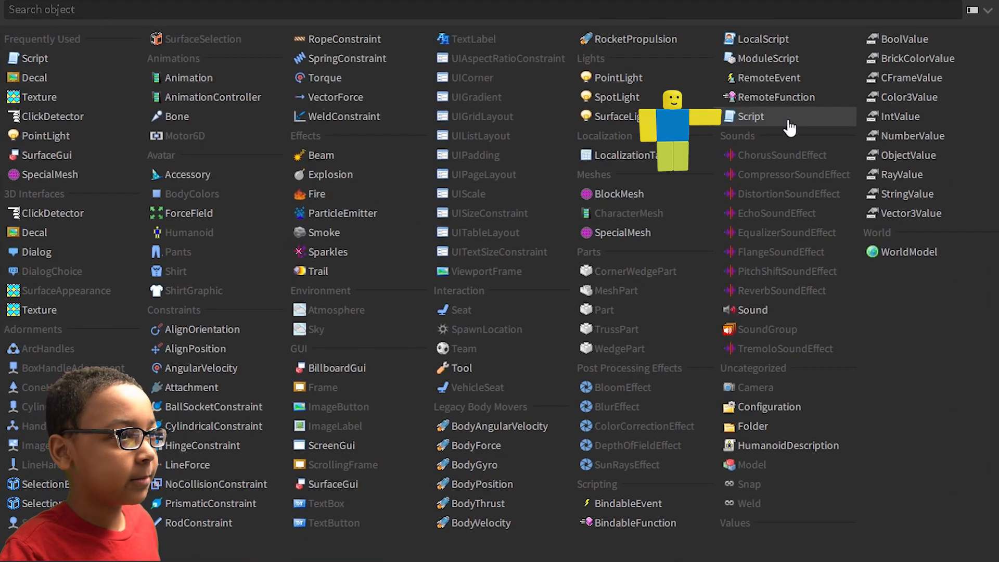
{"action": "left_click", "coordinate": [747, 115]}
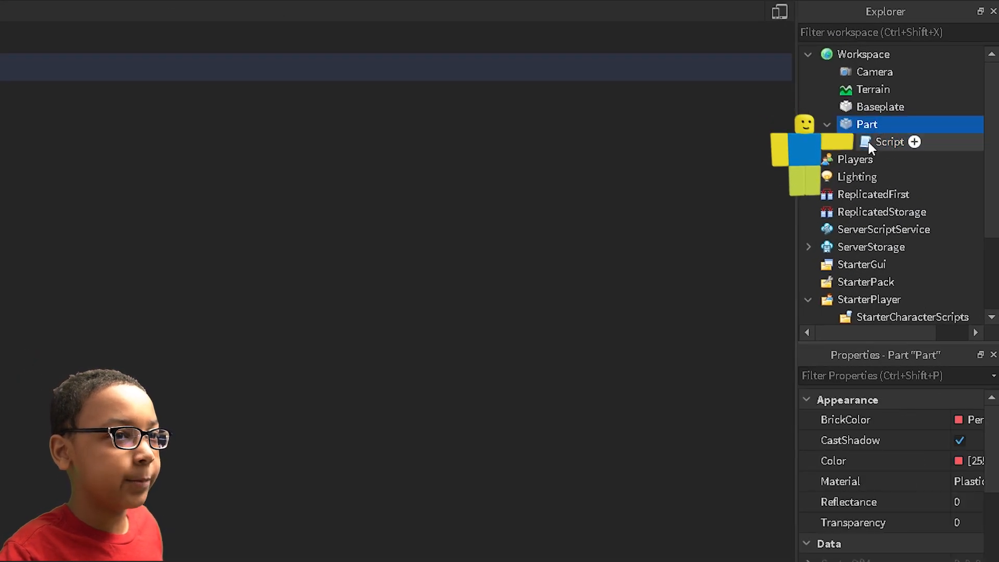
Replace the starter code with the line local button = script.Parent
{"action": "double_click", "coordinate": [889, 141]}
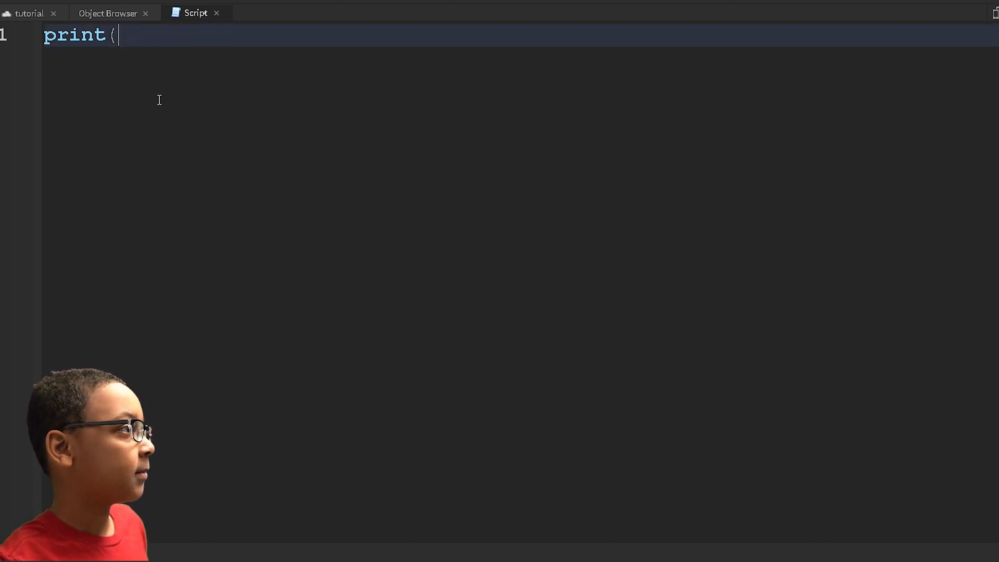
{"action": "key", "text": "ctrl+a"}
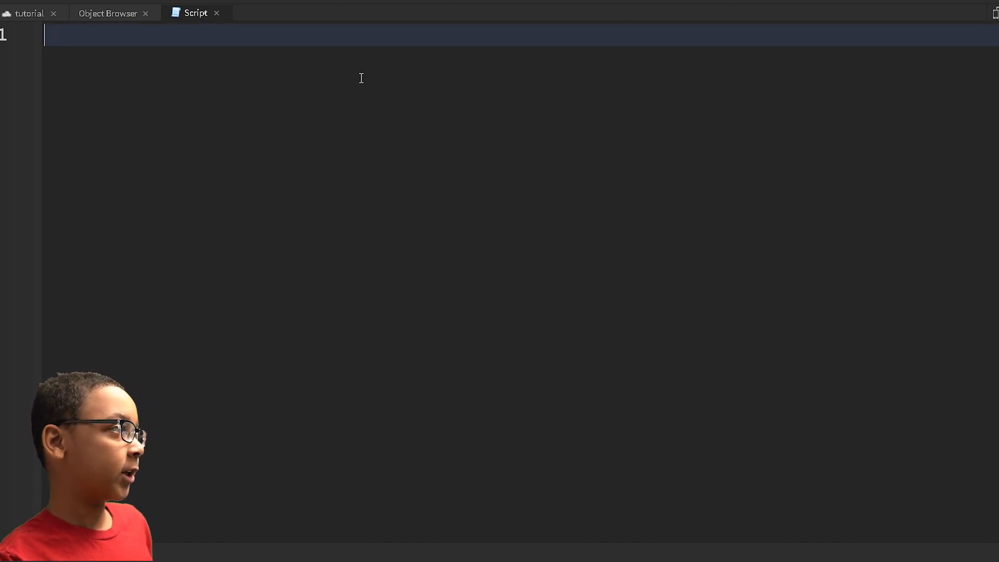
{"action": "mouse_move", "coordinate": [351, 80]}
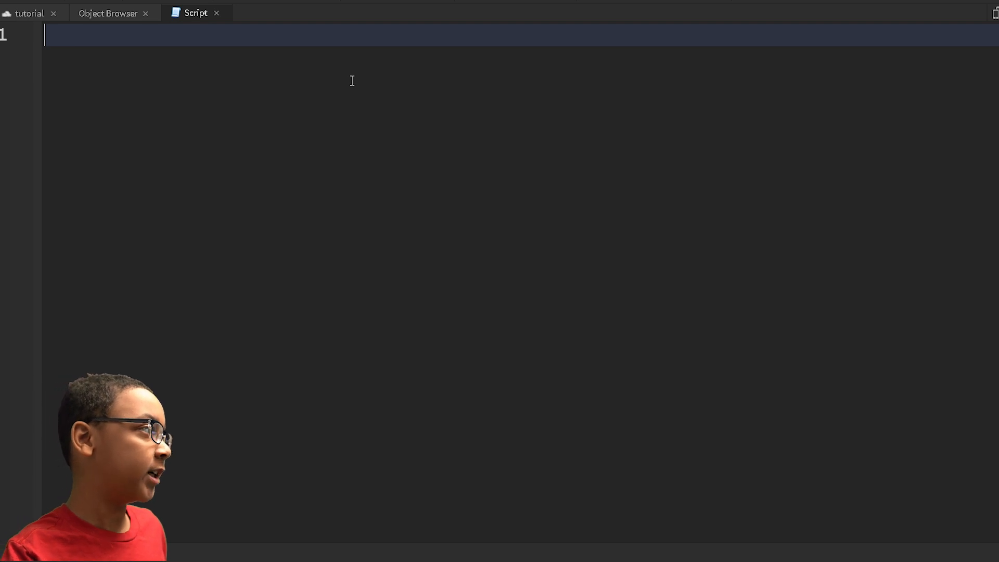
{"action": "type", "text": "script."}
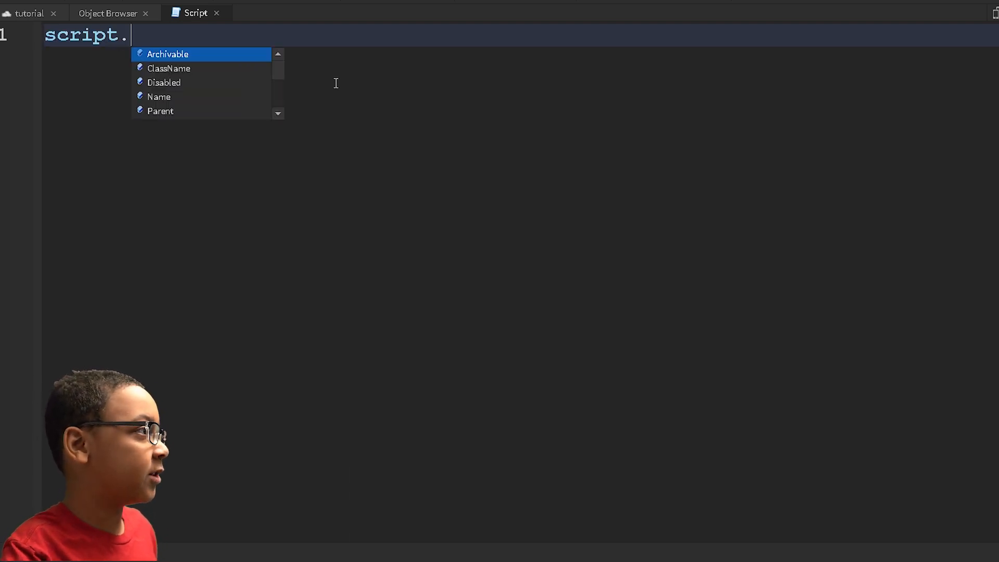
{"action": "key", "text": "Backspace"}
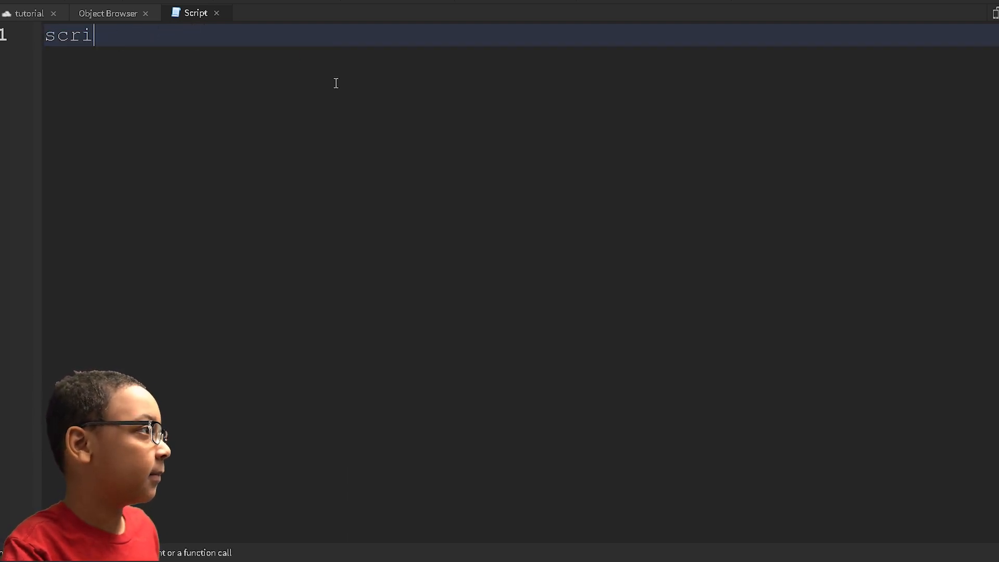
{"action": "type", "text": "local but"}
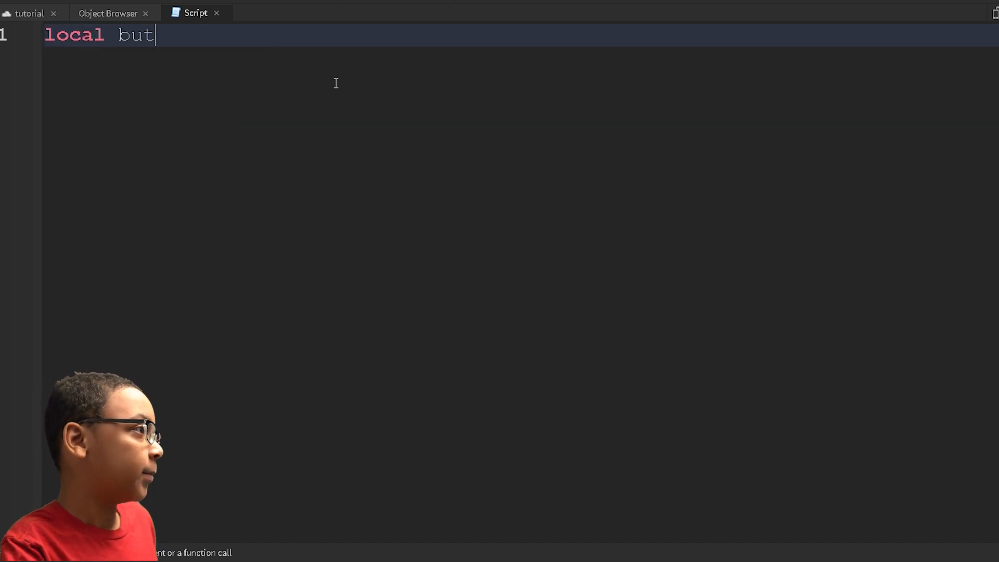
{"action": "type", "text": "ton = script.p"}
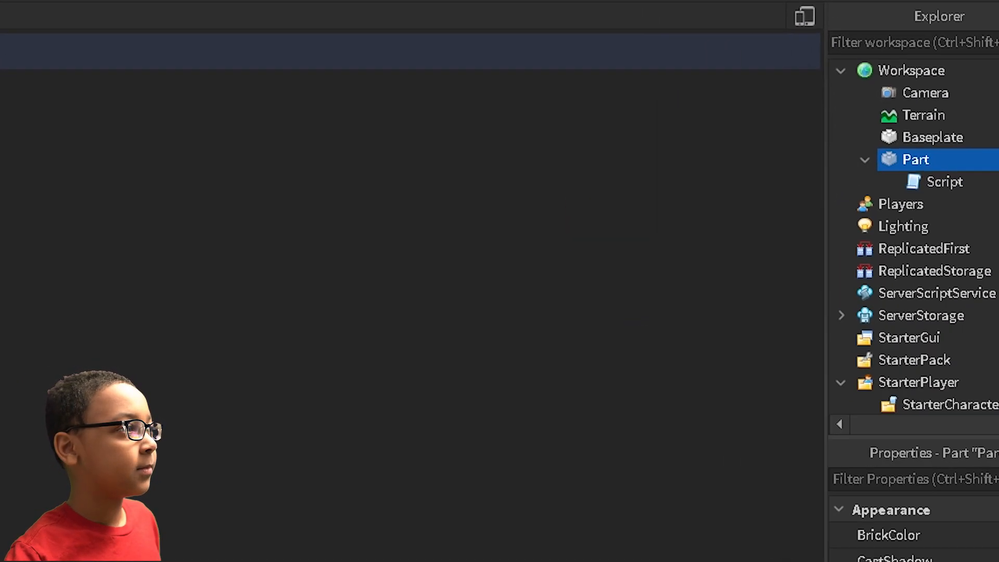
{"action": "double_click", "coordinate": [945, 181]}
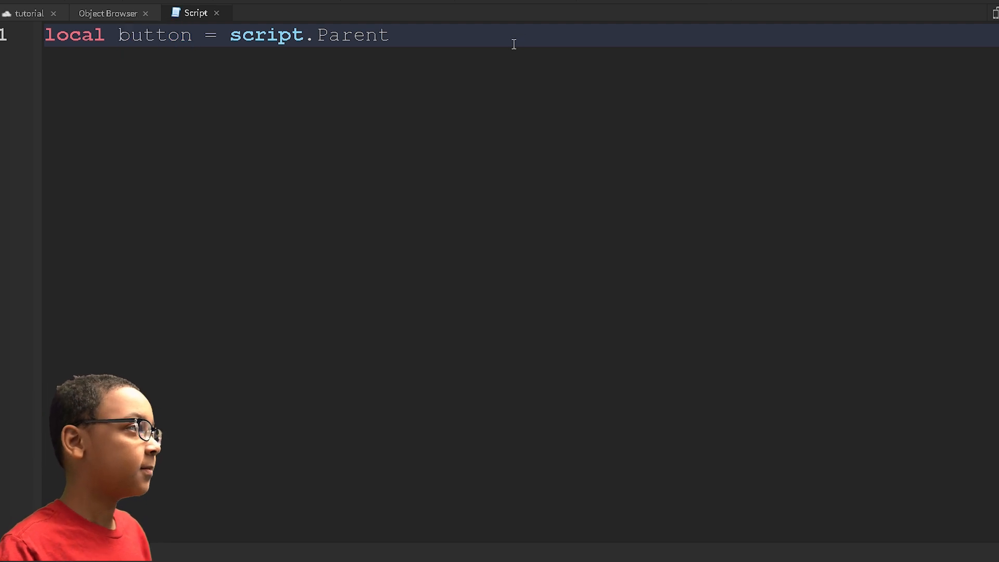
{"action": "type", "text": "but"}
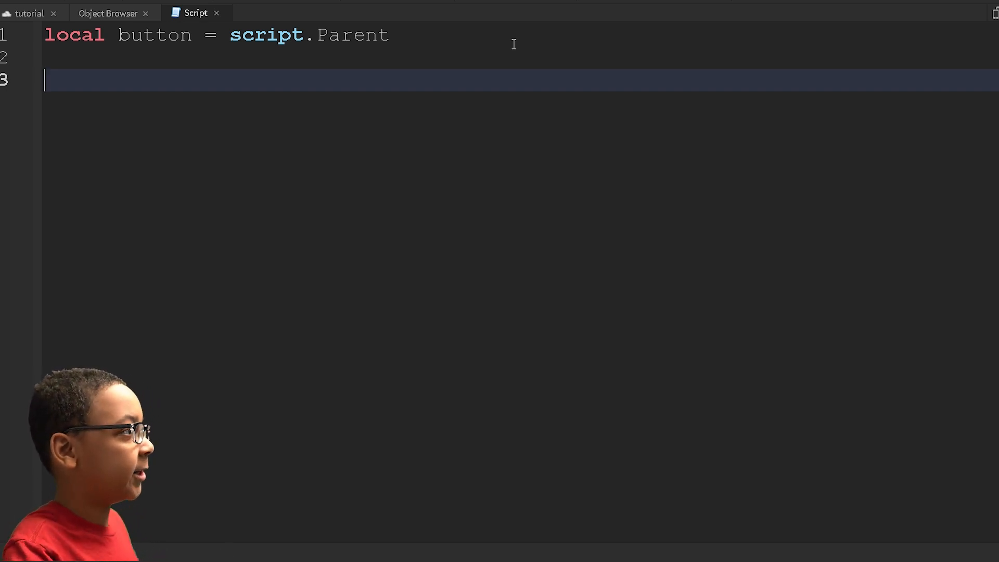
Connect button.Touched to an empty function(hit), then view the red part's scene
{"action": "type", "text": "button\\]"}
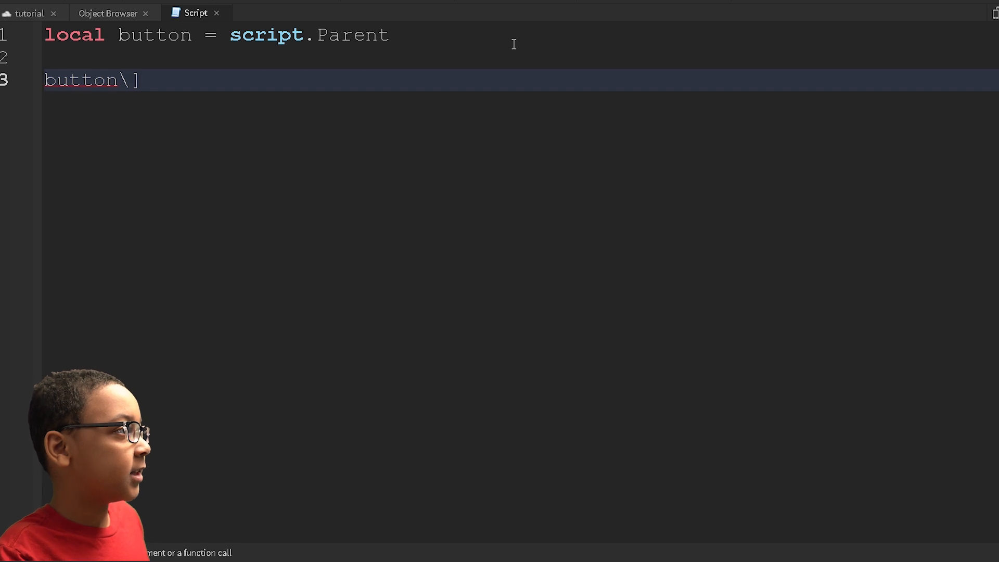
{"action": "type", "text": ".Touched:Connect("}
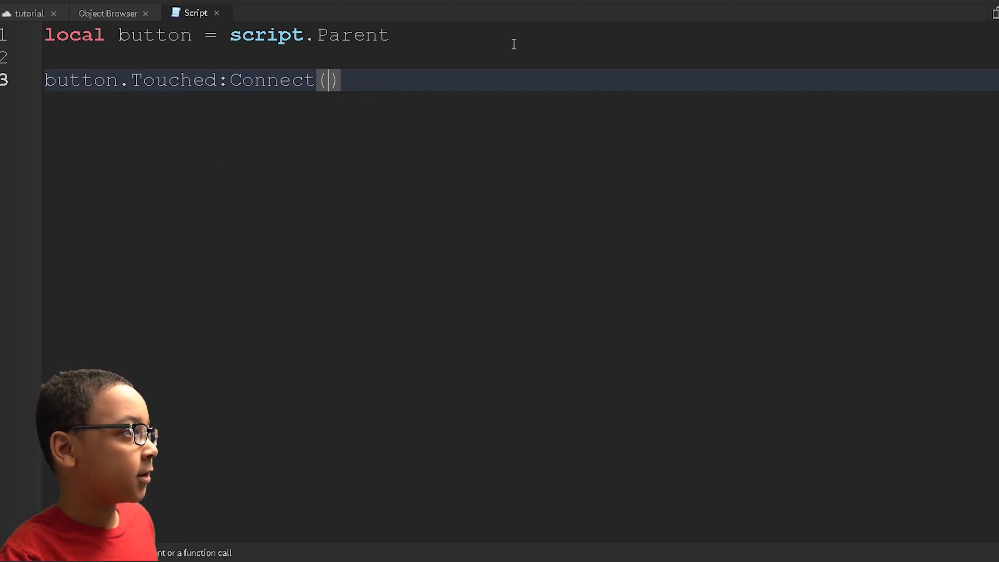
{"action": "type", "text": "function()"}
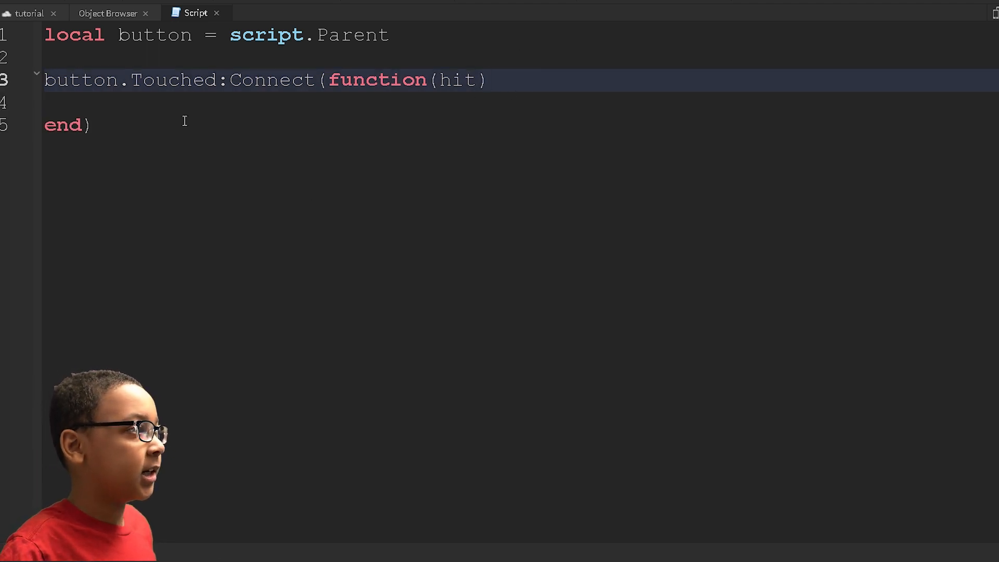
{"action": "left_click", "coordinate": [135, 124]}
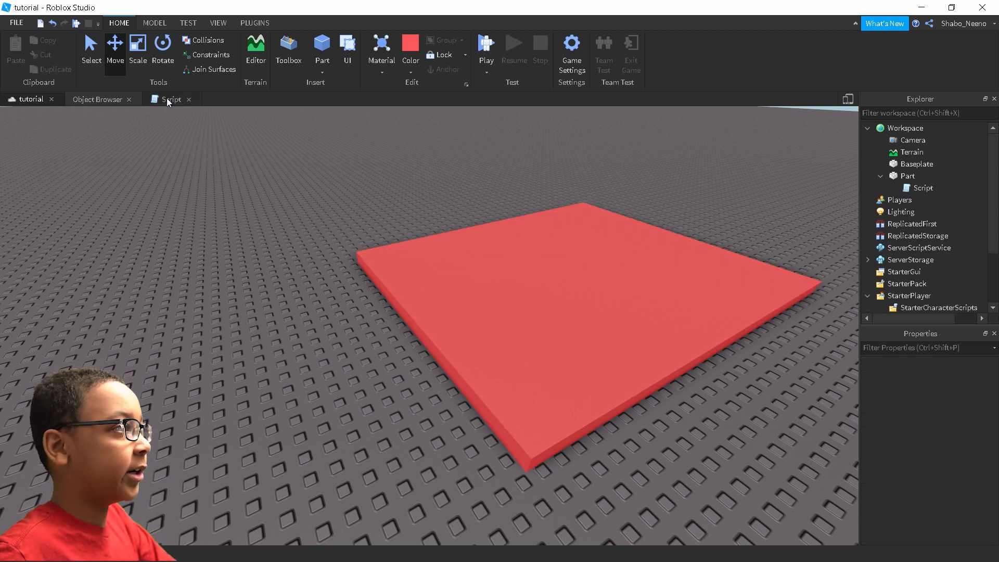
Store hit.Parent:FindFirstChildWhichIsA('Humanoid') as local humanoid and begin if humanoid
{"action": "left_click", "coordinate": [170, 99]}
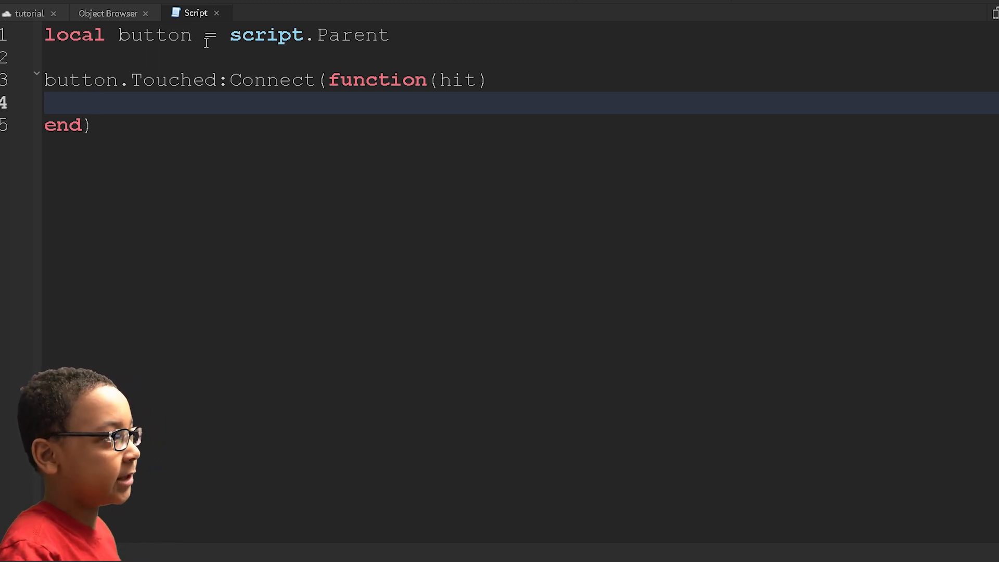
{"action": "type", "text": "local"}
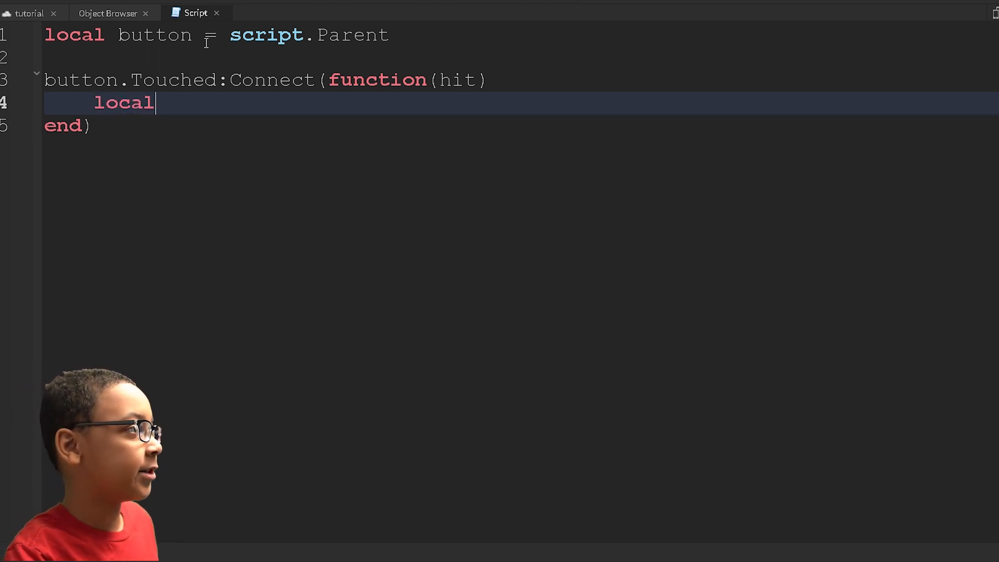
{"action": "type", "text": "humanoid"}
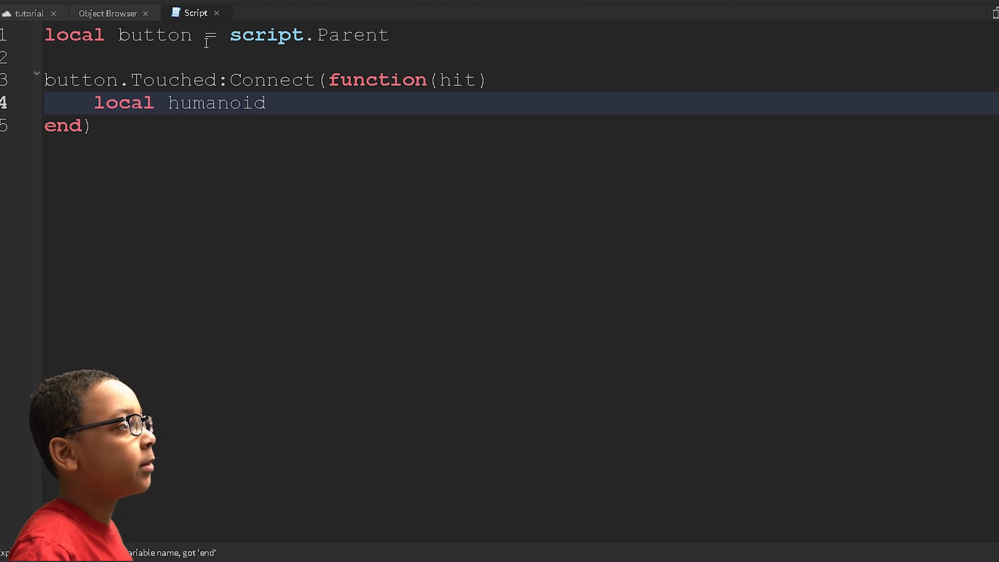
{"action": "type", "text": "= hit.Parent"}
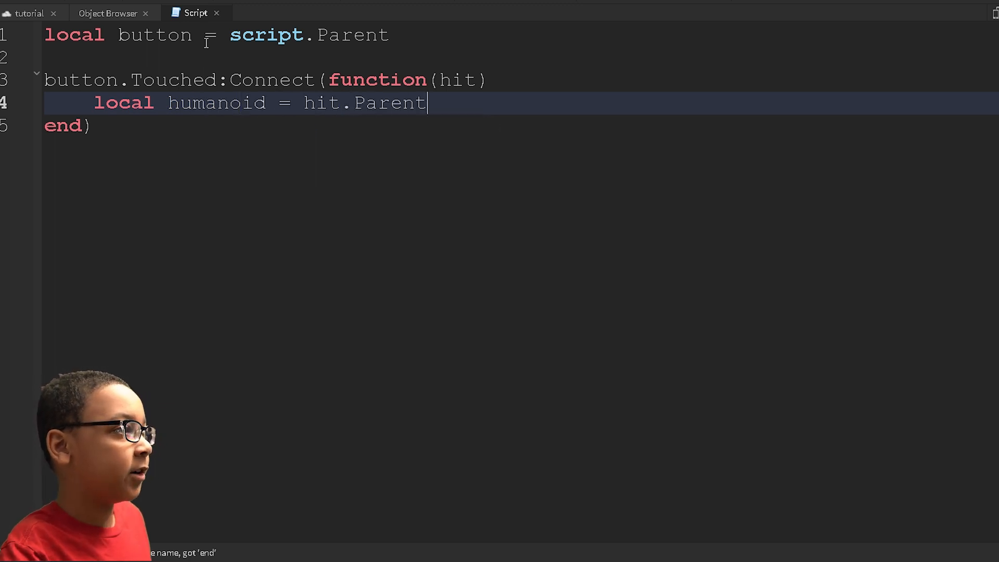
{"action": "double_click", "coordinate": [322, 103]}
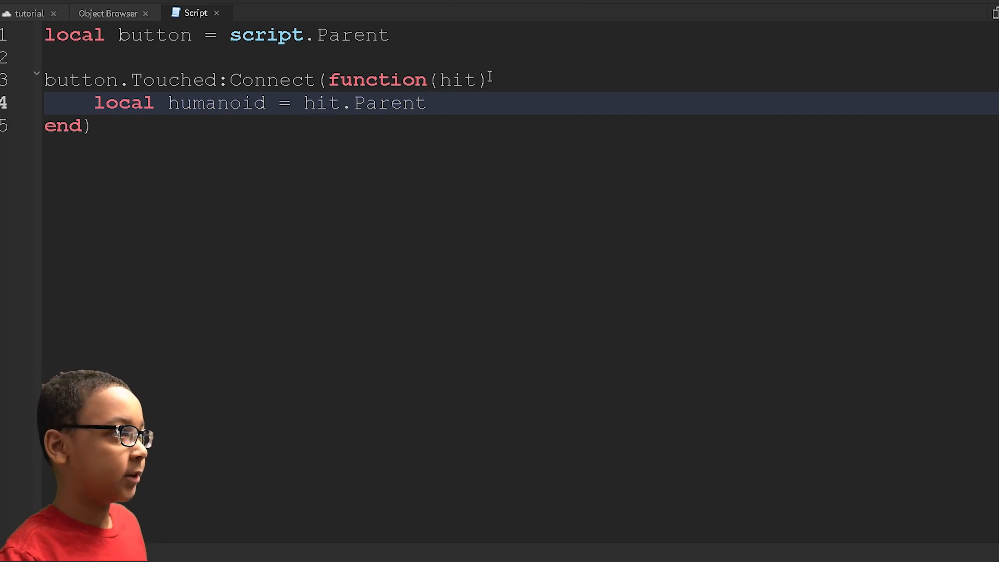
{"action": "type", "text": ":FindFirstChildWhichIsA("}
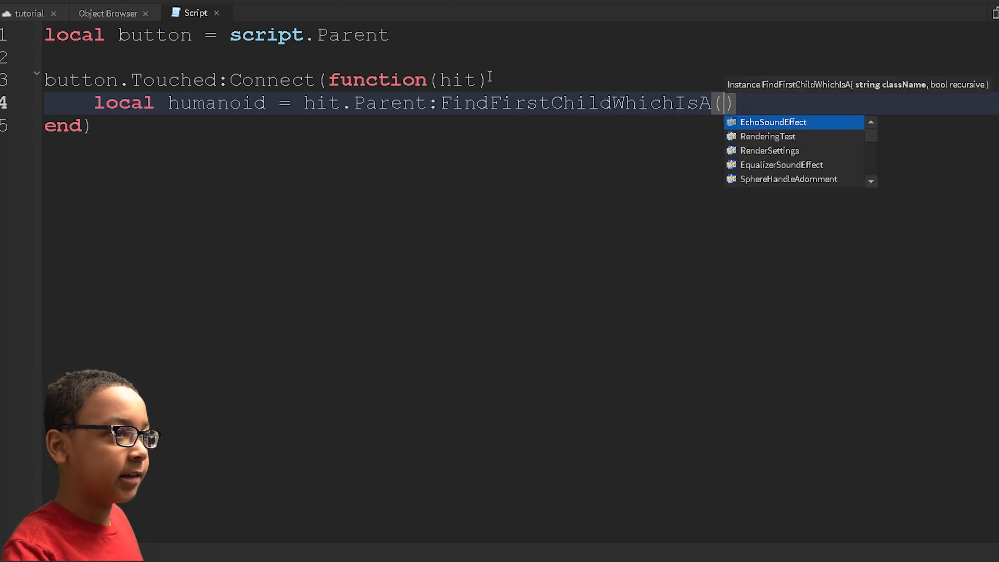
{"action": "type", "text": "'Humanoid'"}
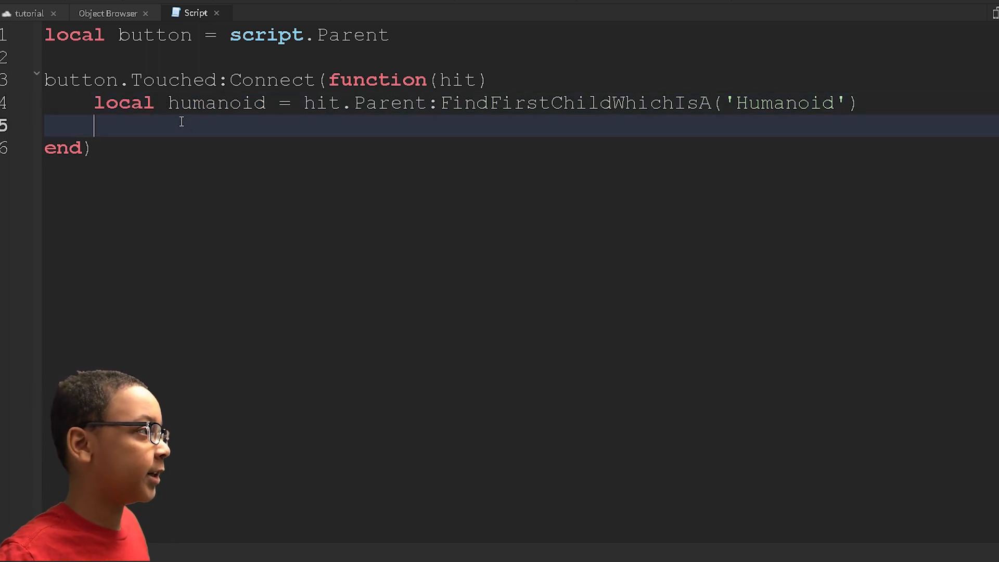
{"action": "type", "text": "if humanoid"}
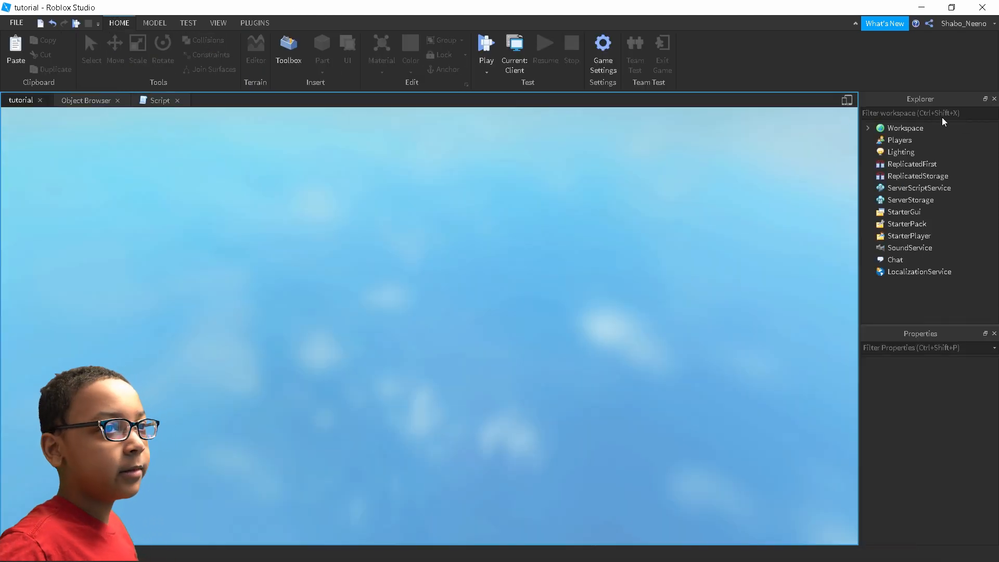
Run a play test and expand the character's Humanoid to inspect BodyDepthScale
{"action": "left_click", "coordinate": [486, 48]}
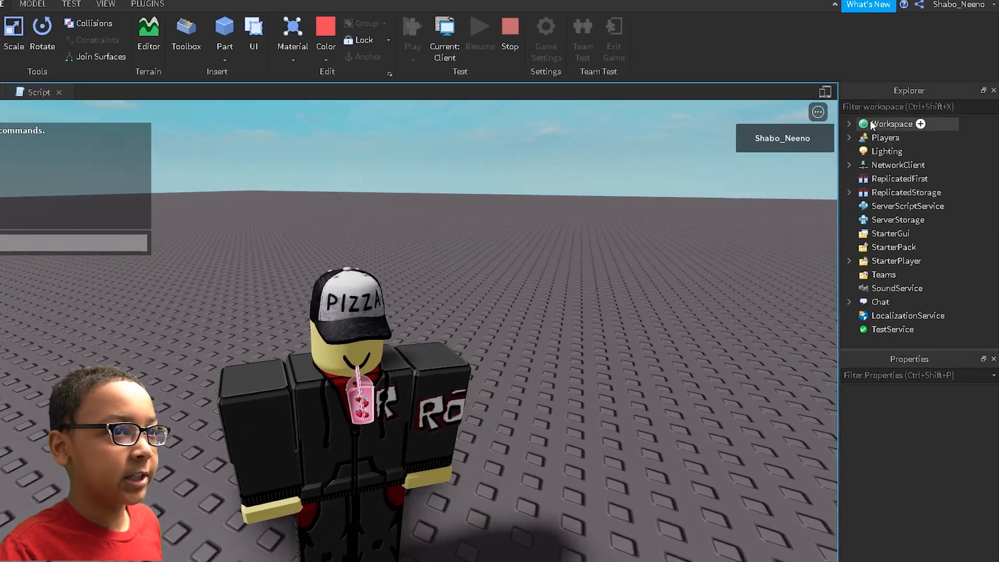
{"action": "left_click", "coordinate": [849, 124]}
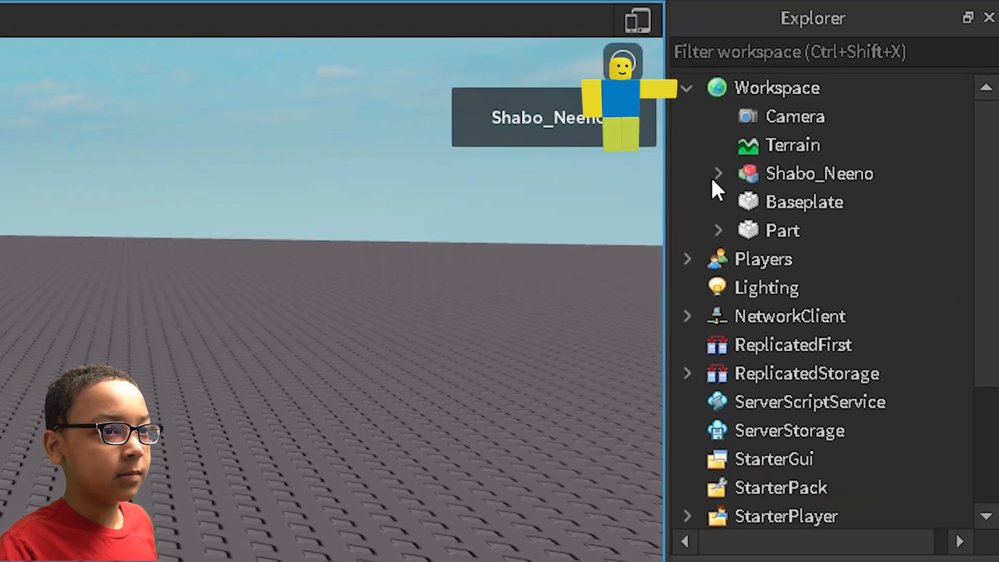
{"action": "left_click", "coordinate": [718, 174]}
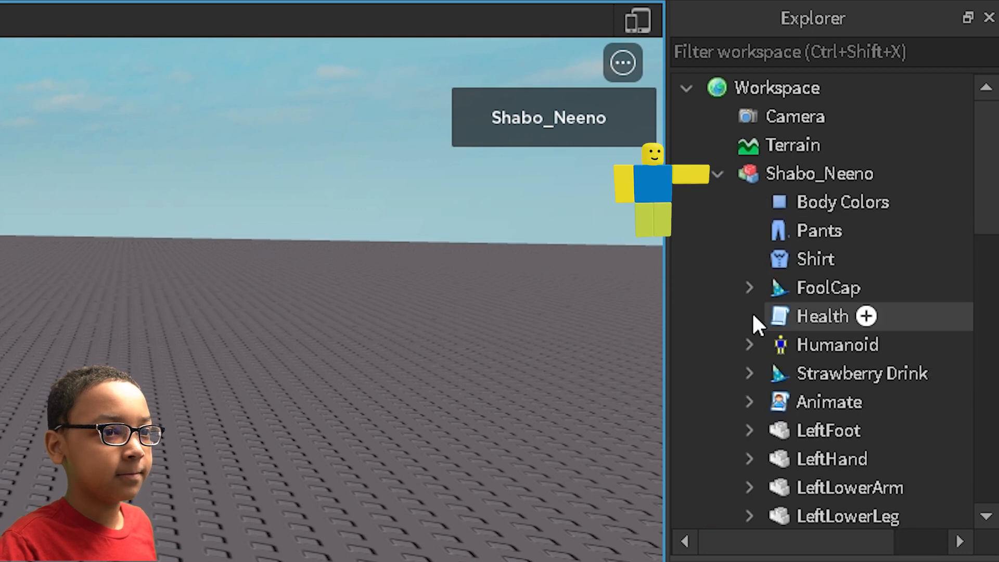
{"action": "left_click", "coordinate": [749, 345]}
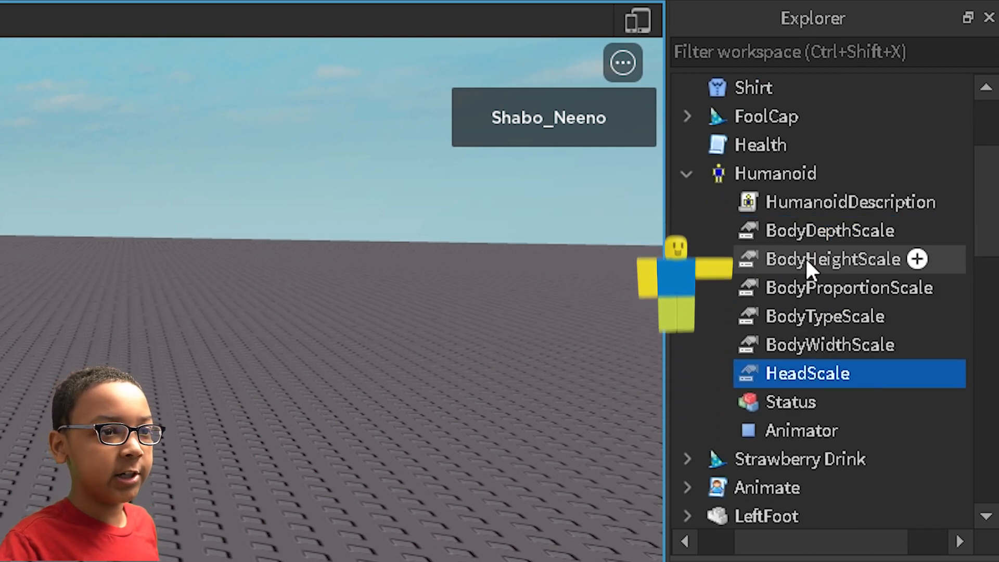
{"action": "left_click", "coordinate": [292, 27]}
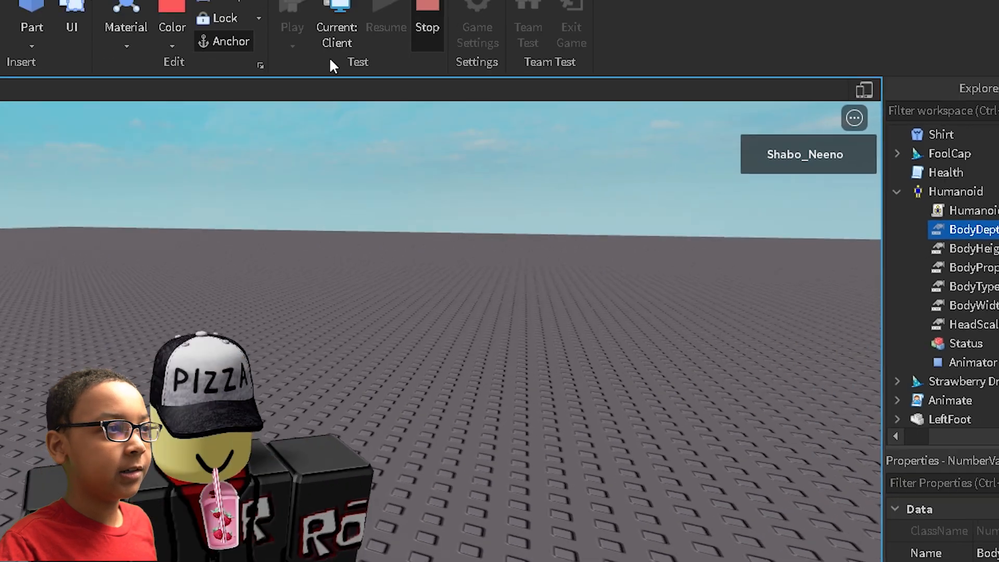
Stop the play test and dismiss the Game Settings window twice
{"action": "left_click", "coordinate": [476, 34]}
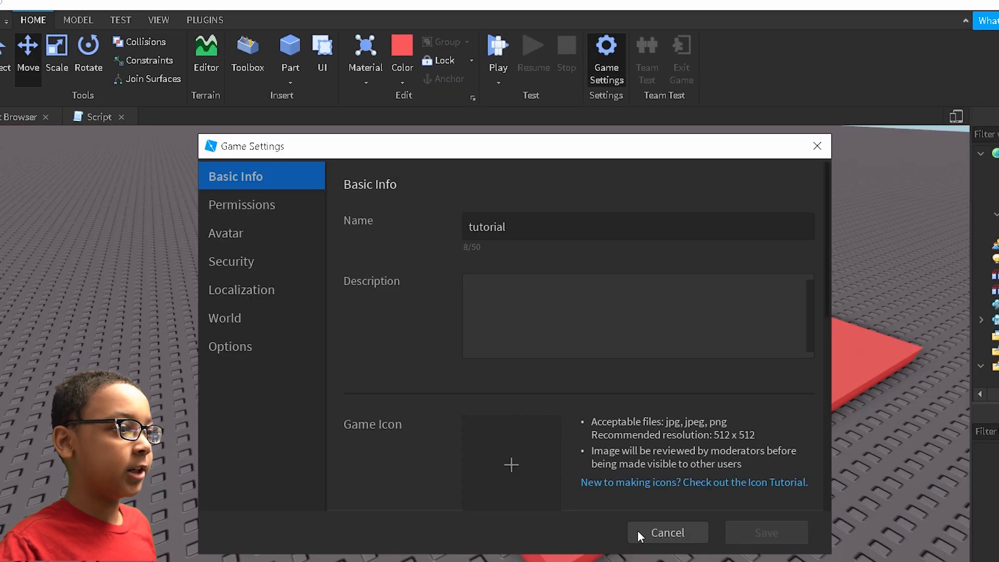
{"action": "left_click", "coordinate": [666, 532]}
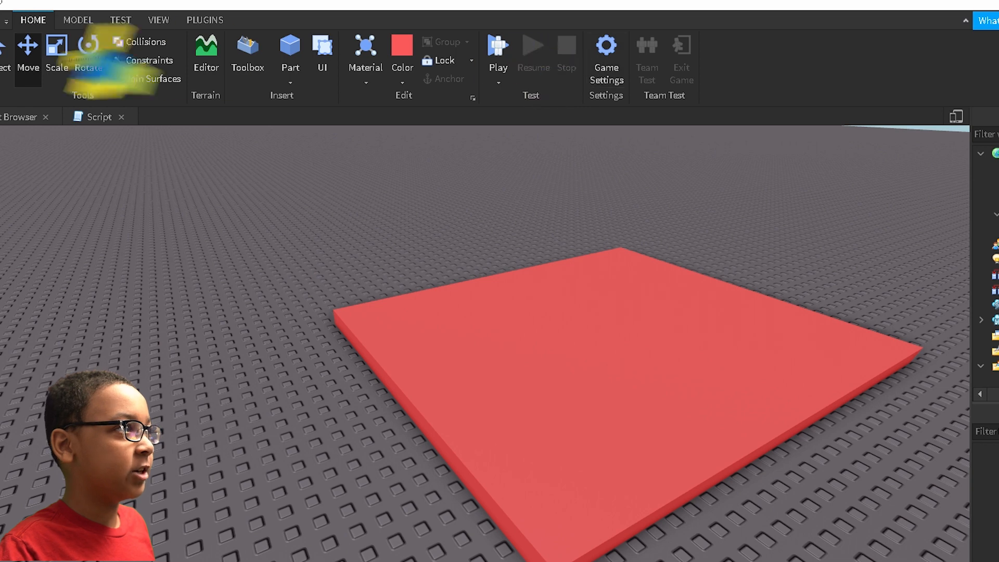
{"action": "left_click", "coordinate": [606, 57]}
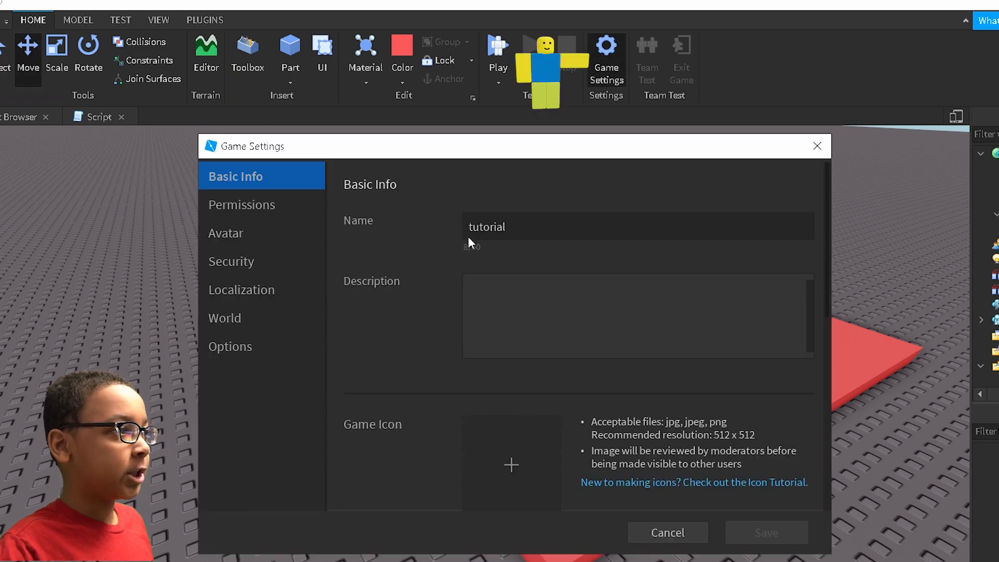
{"action": "left_click", "coordinate": [226, 232]}
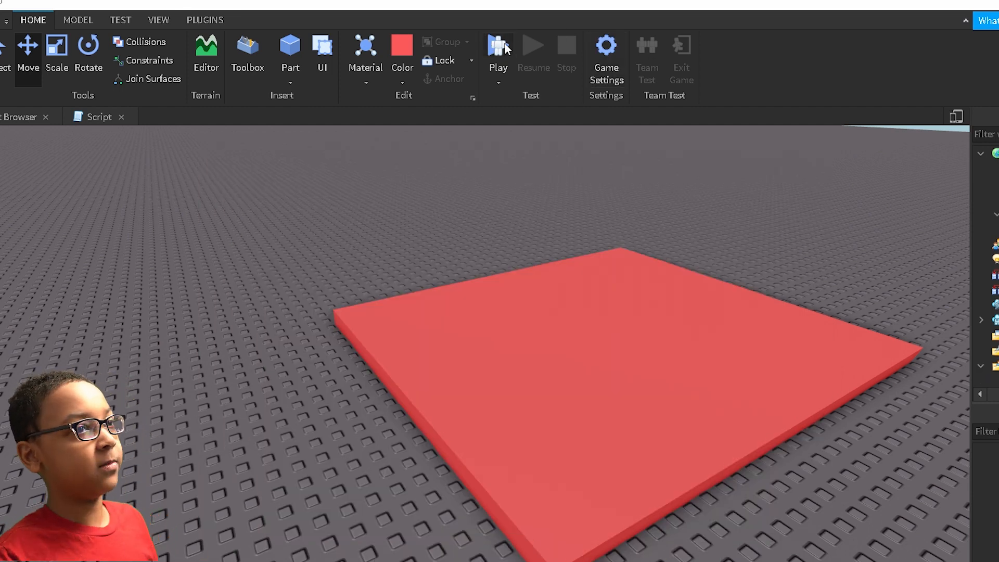
{"action": "mouse_move", "coordinate": [499, 48]}
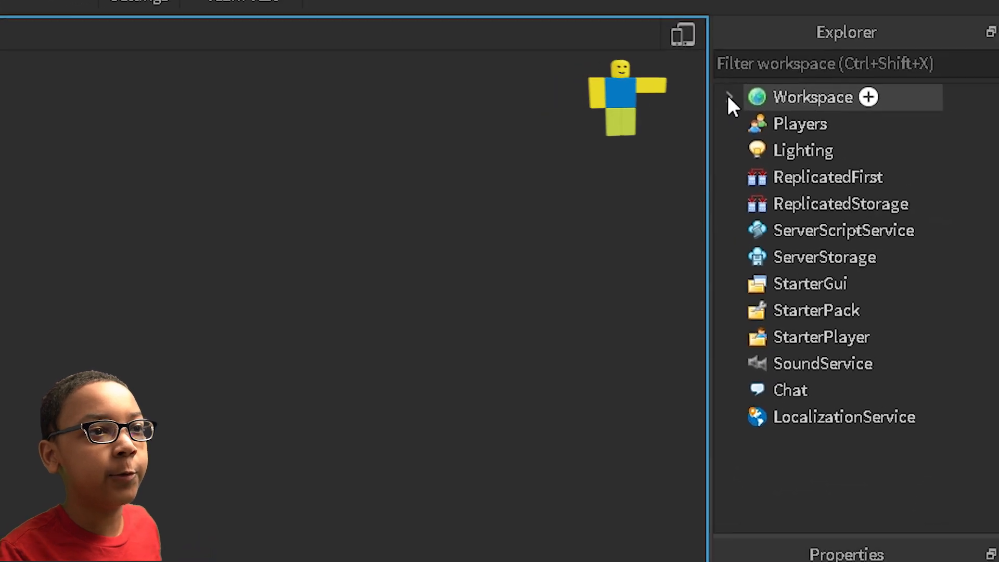
In a new play test, browse the Humanoid scale values and set BodyWidthScale to 100
{"action": "left_click", "coordinate": [731, 96]}
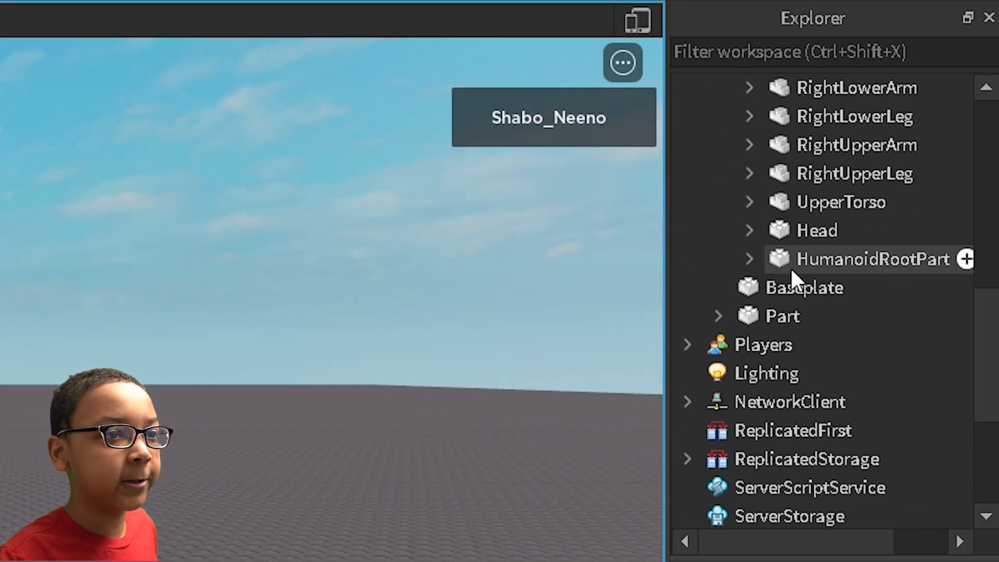
{"action": "scroll", "scroll_direction": "up", "scroll_amount": 3}
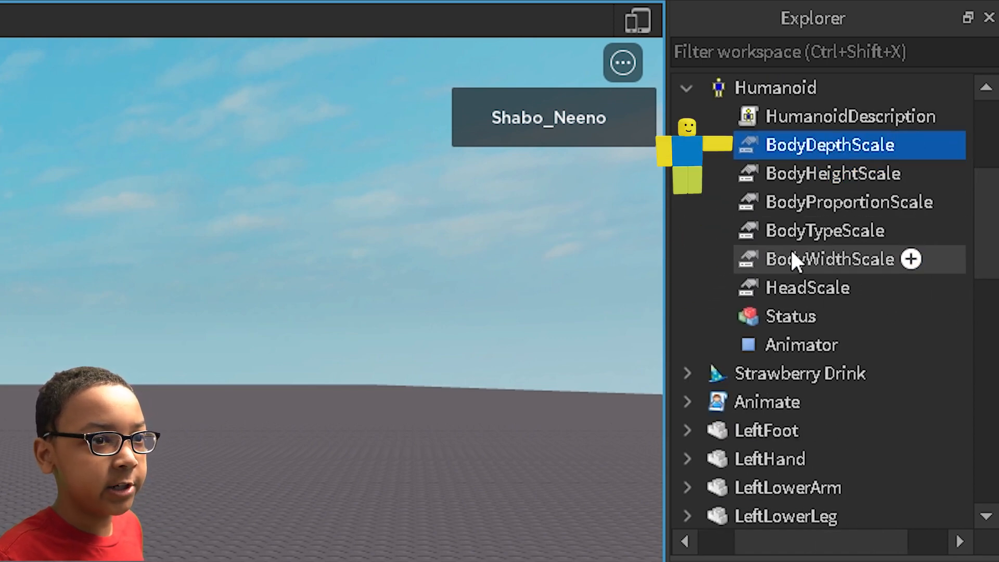
{"action": "left_click", "coordinate": [850, 201]}
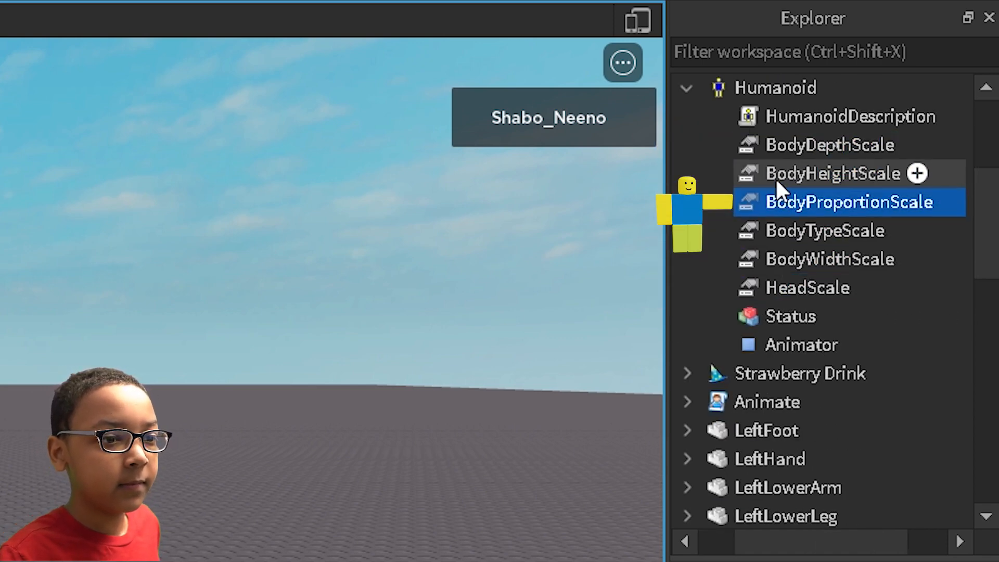
{"action": "left_click", "coordinate": [824, 230]}
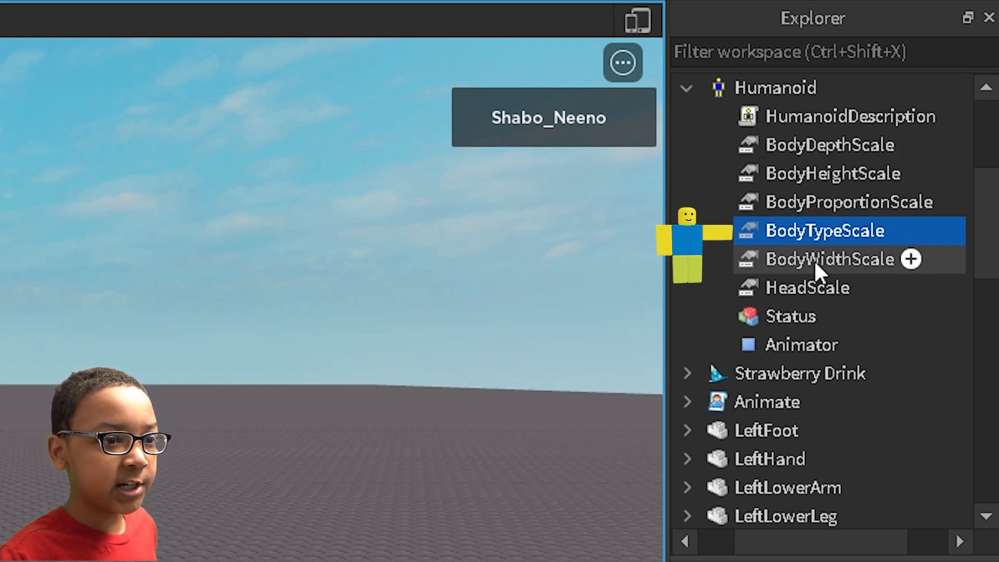
{"action": "left_click", "coordinate": [808, 287]}
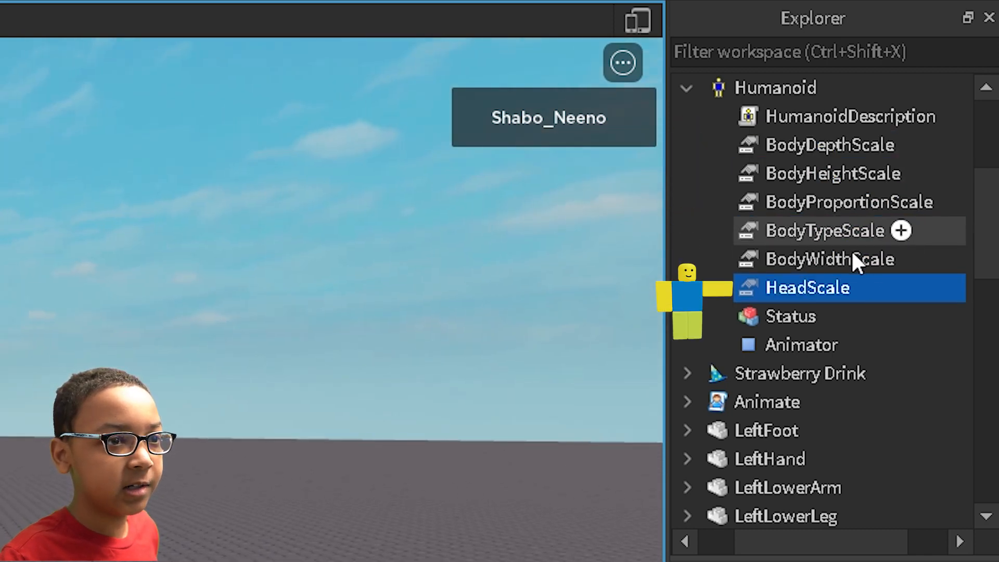
{"action": "left_click", "coordinate": [830, 145]}
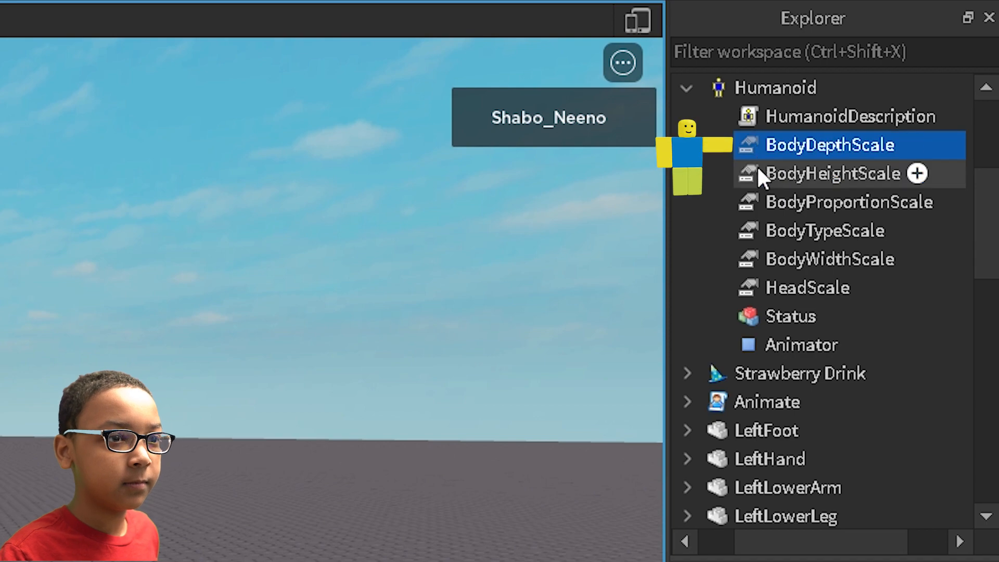
{"action": "left_click", "coordinate": [808, 287]}
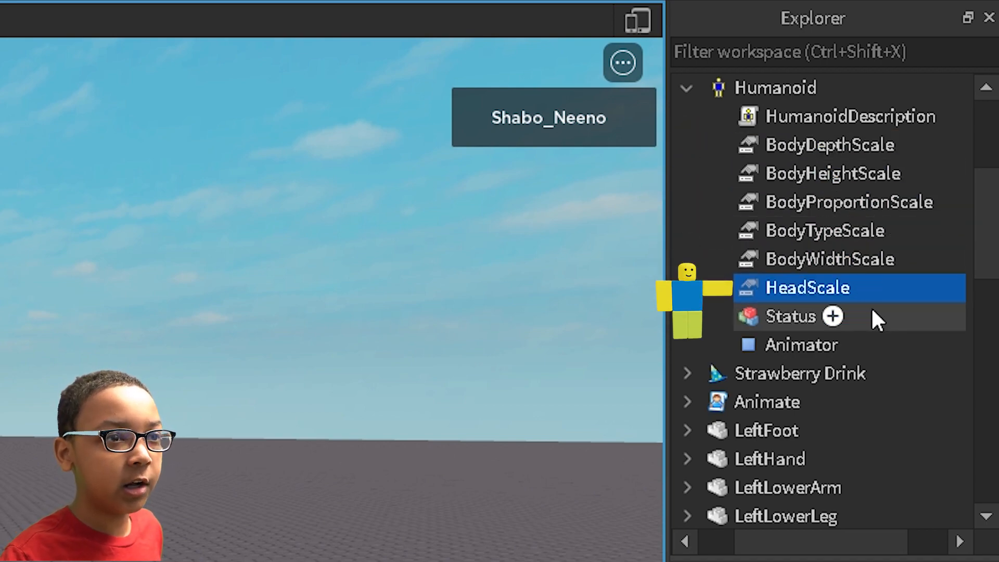
{"action": "left_click", "coordinate": [806, 287]}
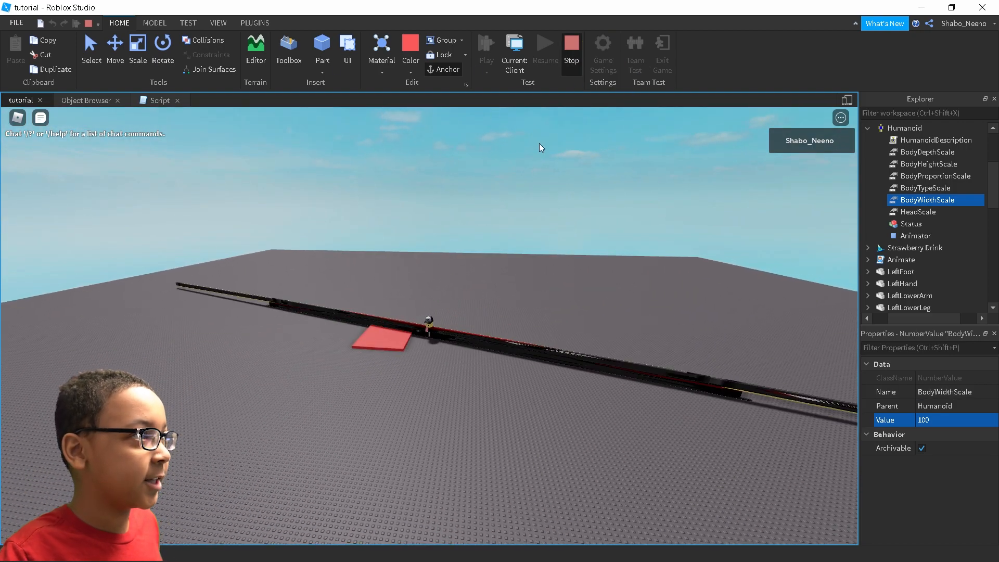
Stop the test and add humanoid.BodyWidthScale.Value = 2 inside the if block
{"action": "left_click", "coordinate": [571, 44]}
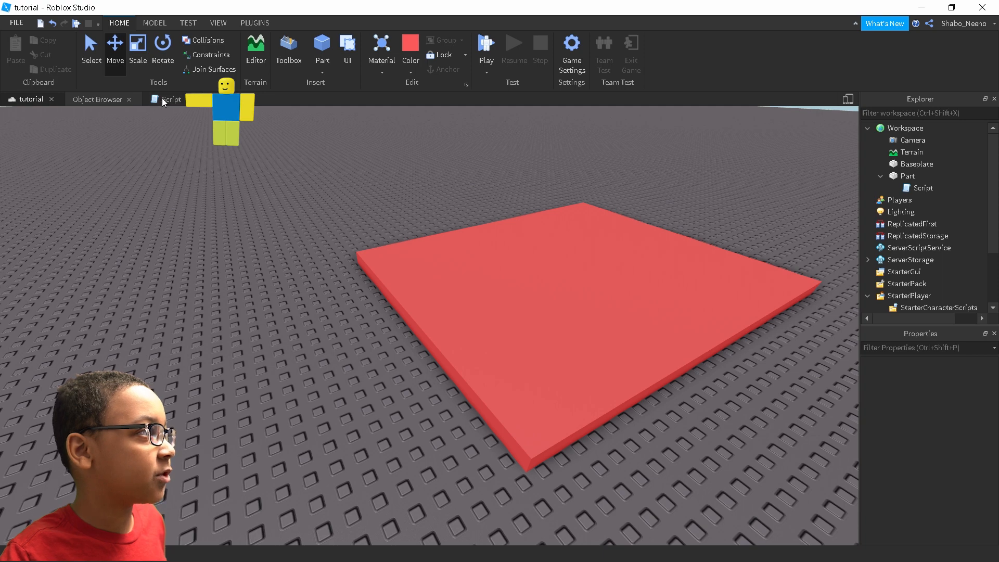
{"action": "left_click", "coordinate": [170, 99]}
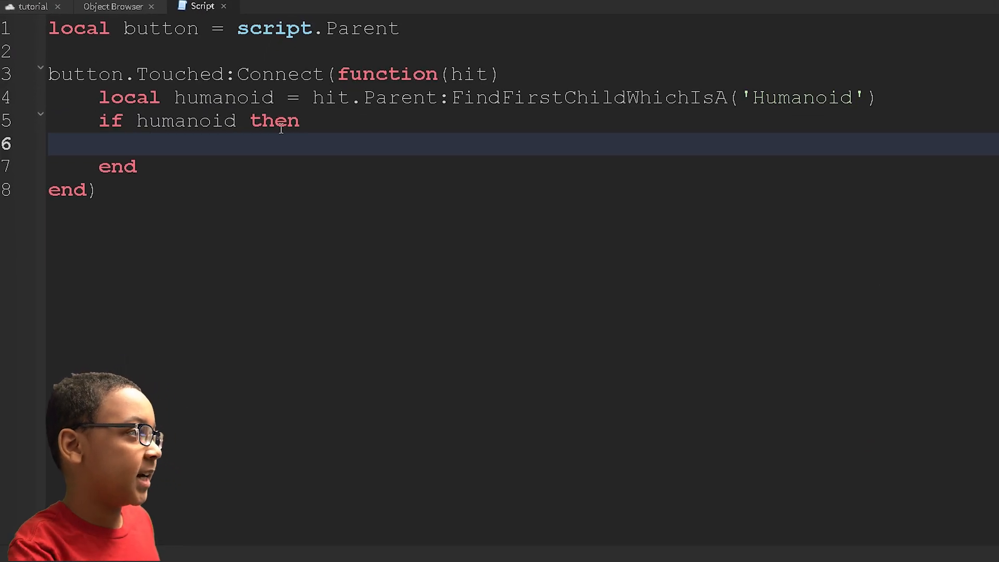
{"action": "type", "text": "h"}
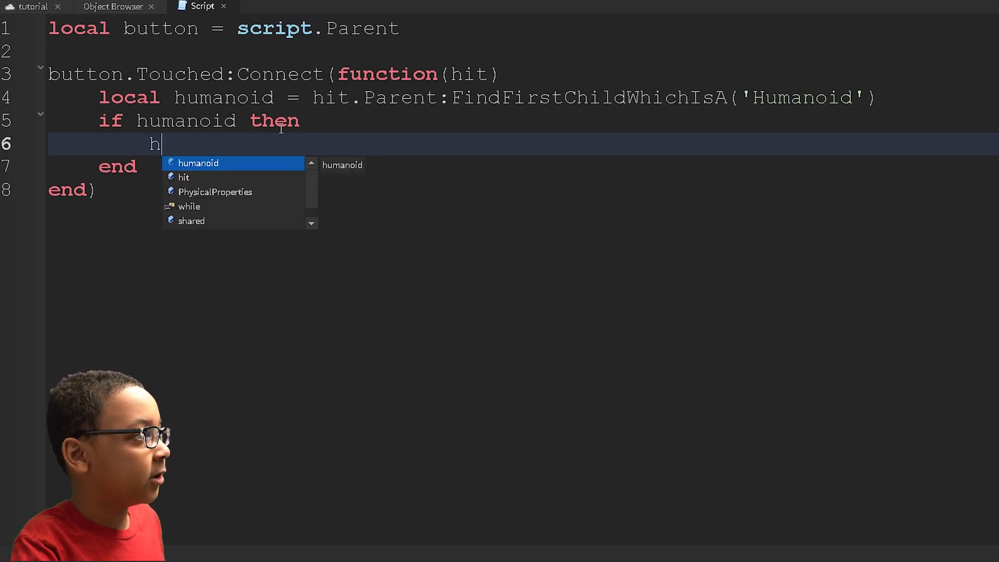
{"action": "type", "text": "umanoid.Bo"}
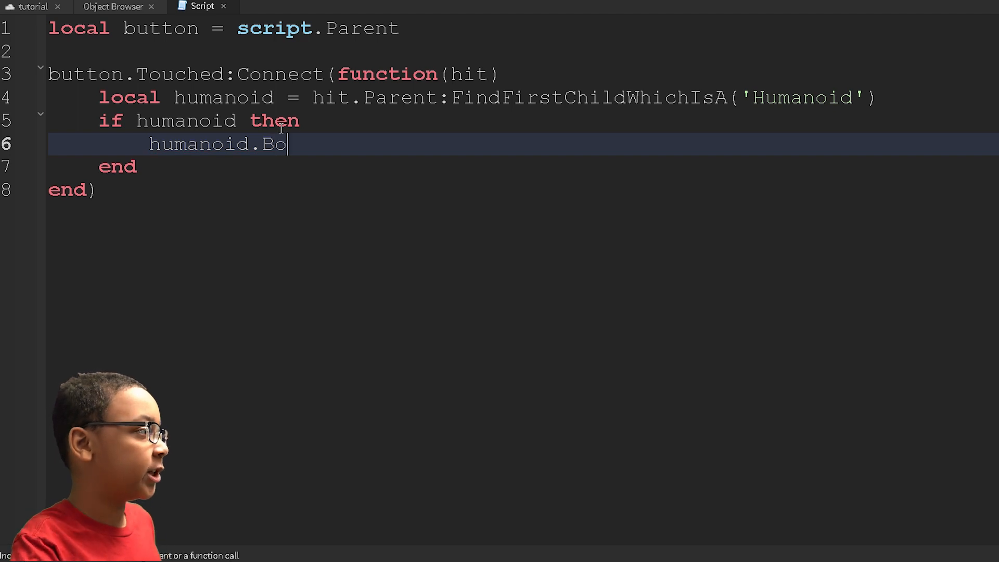
{"action": "type", "text": "dyWidthSca"}
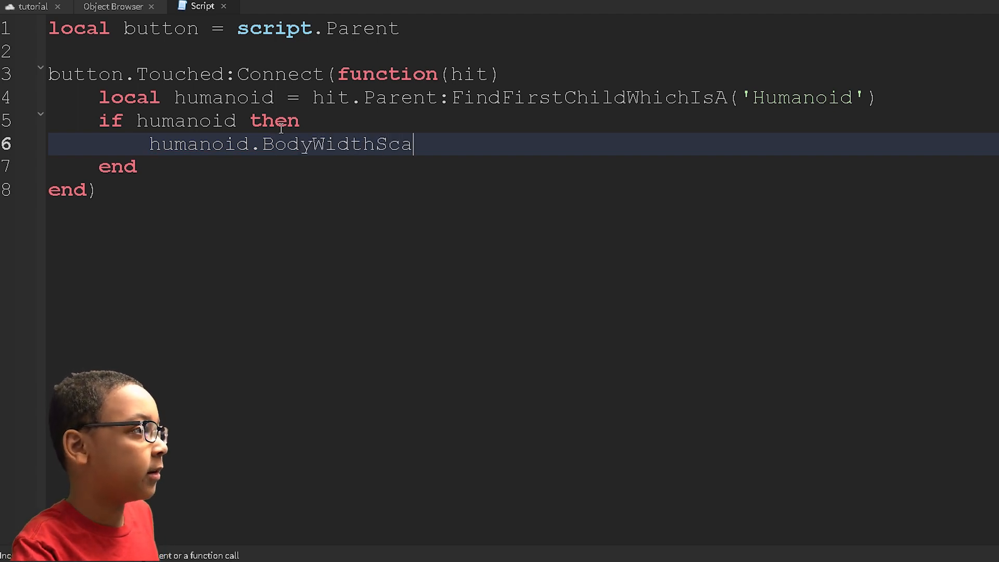
{"action": "type", "text": "le.Value"}
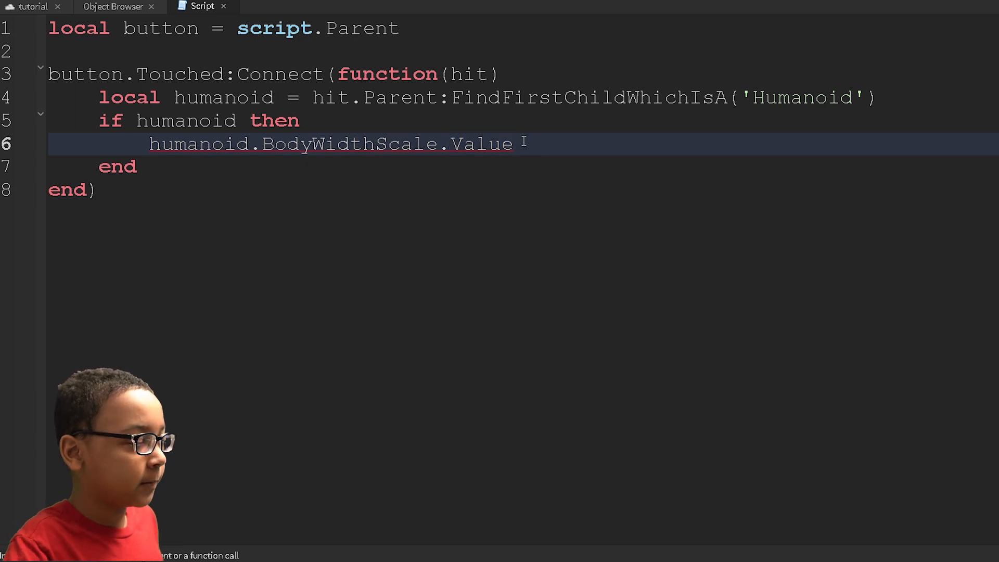
{"action": "type", "text": "="}
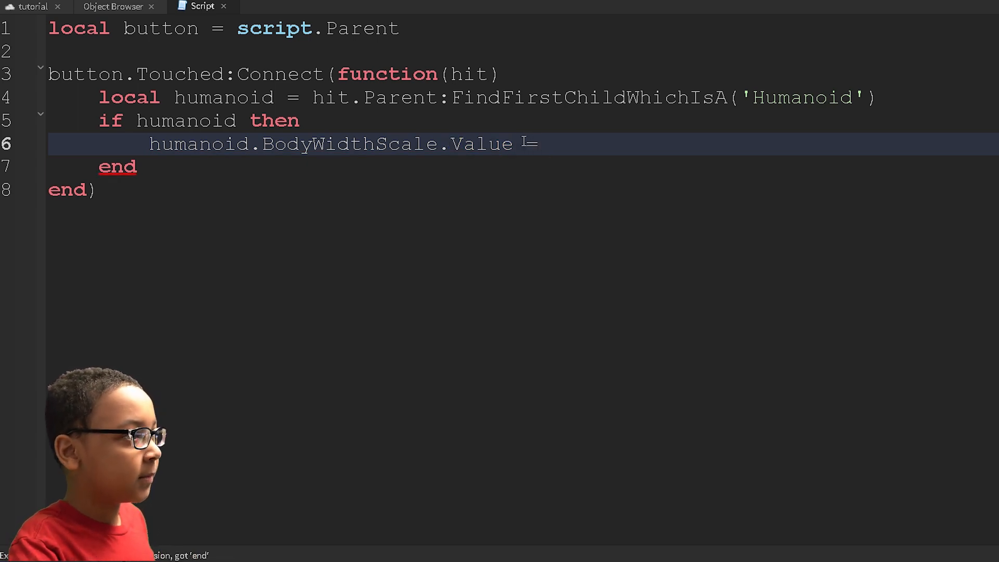
{"action": "type", "text": "= 2"}
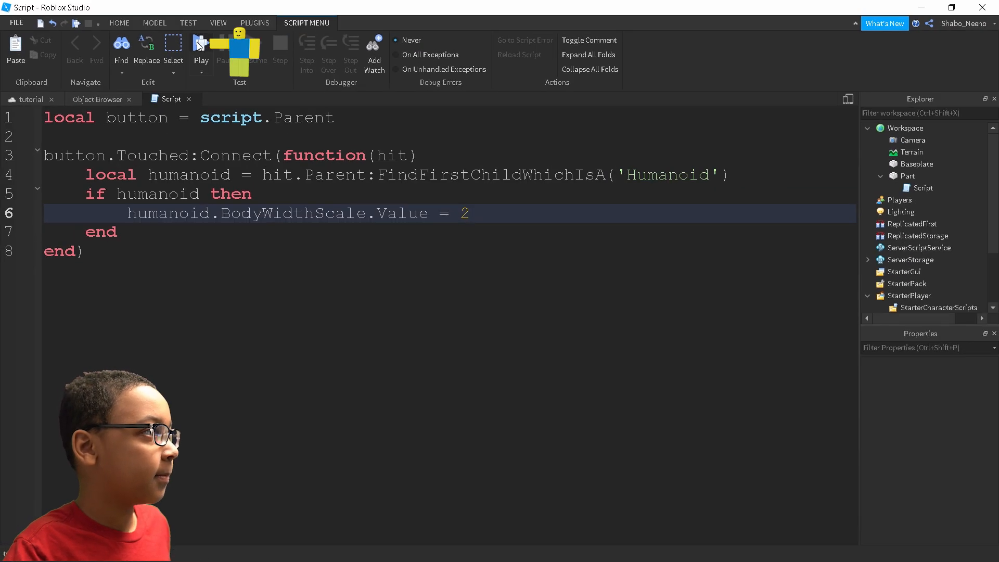
{"action": "left_click", "coordinate": [201, 48]}
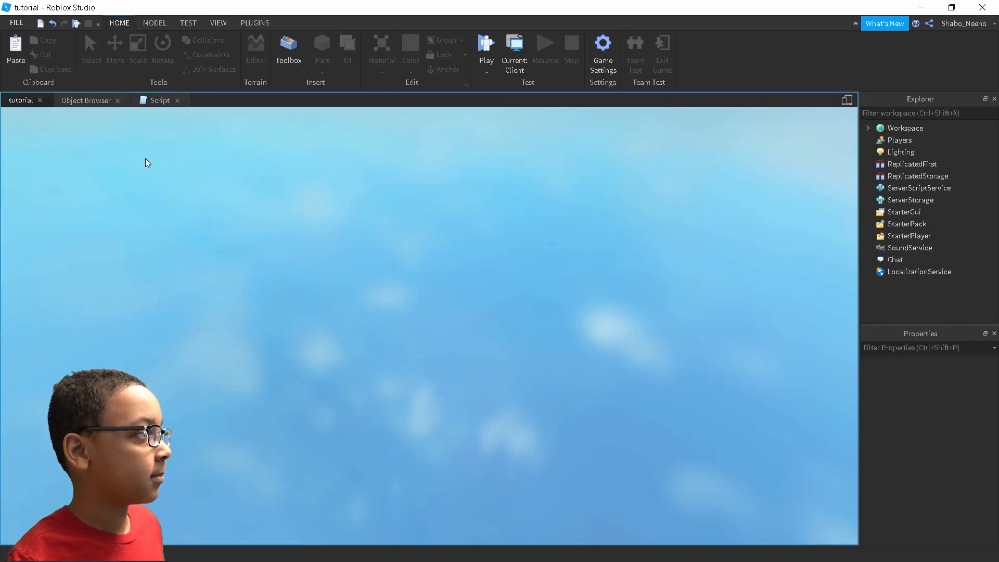
{"action": "left_click", "coordinate": [486, 45]}
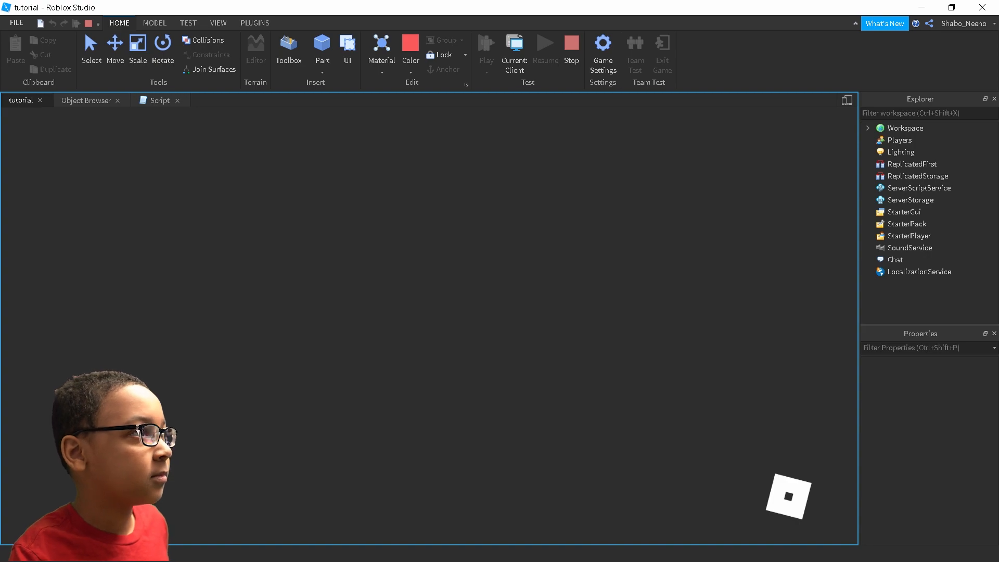
{"action": "left_click", "coordinate": [486, 52]}
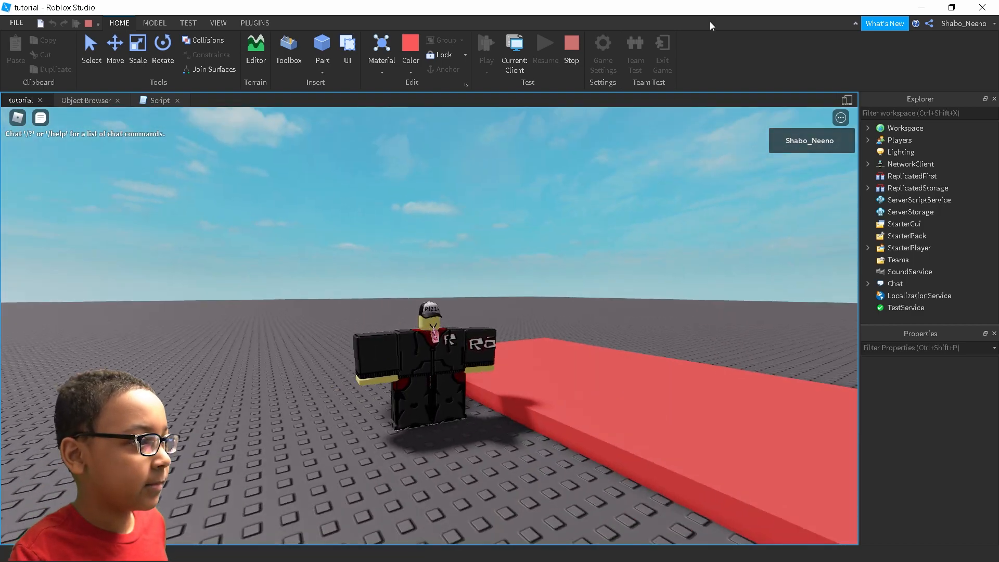
{"action": "left_click", "coordinate": [541, 48]}
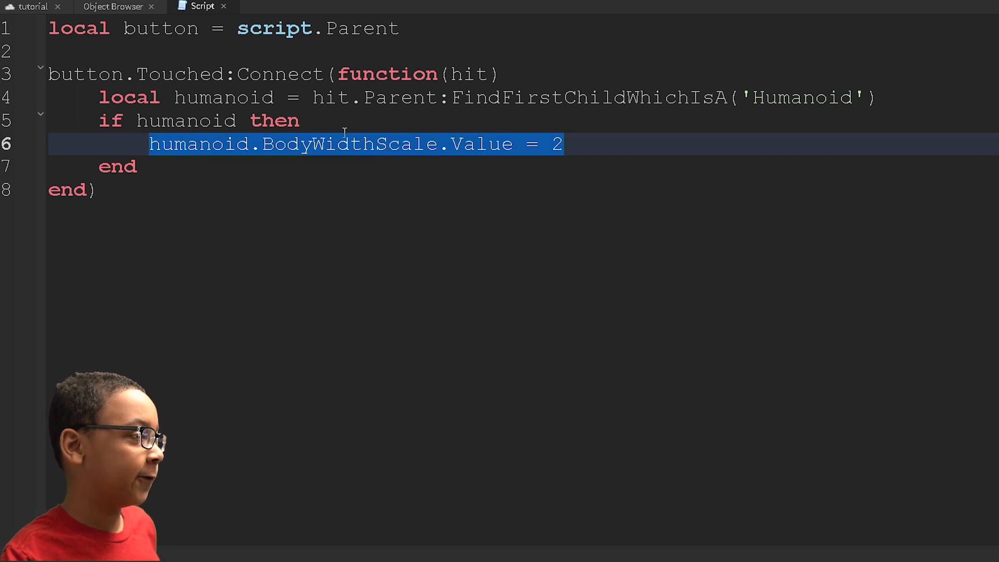
Duplicate the BodyWidthScale = 2 line into BodyDepthScale, BodyHeightScale and HeadScale lines
{"action": "right_click", "coordinate": [338, 144]}
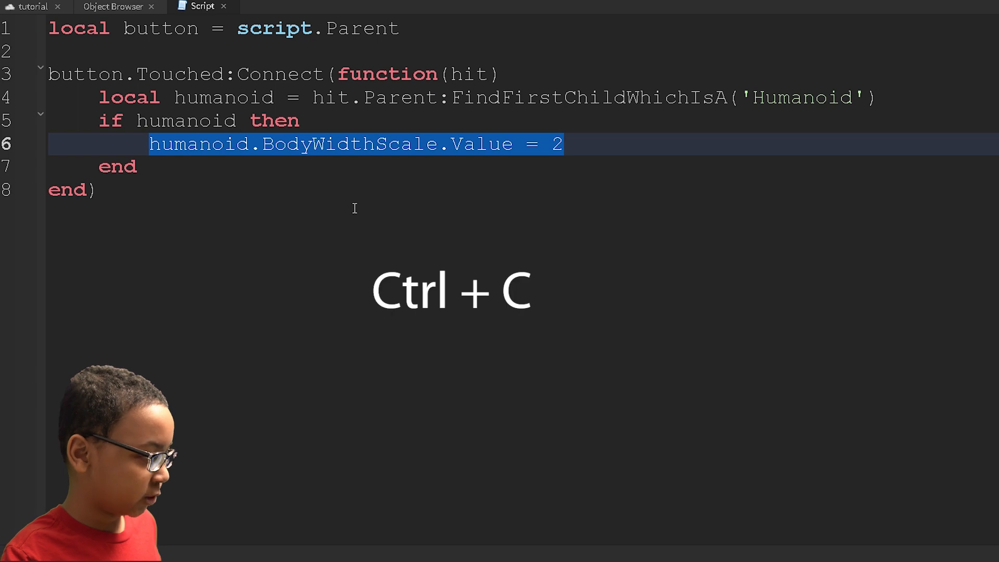
{"action": "key", "text": "ctrl+c"}
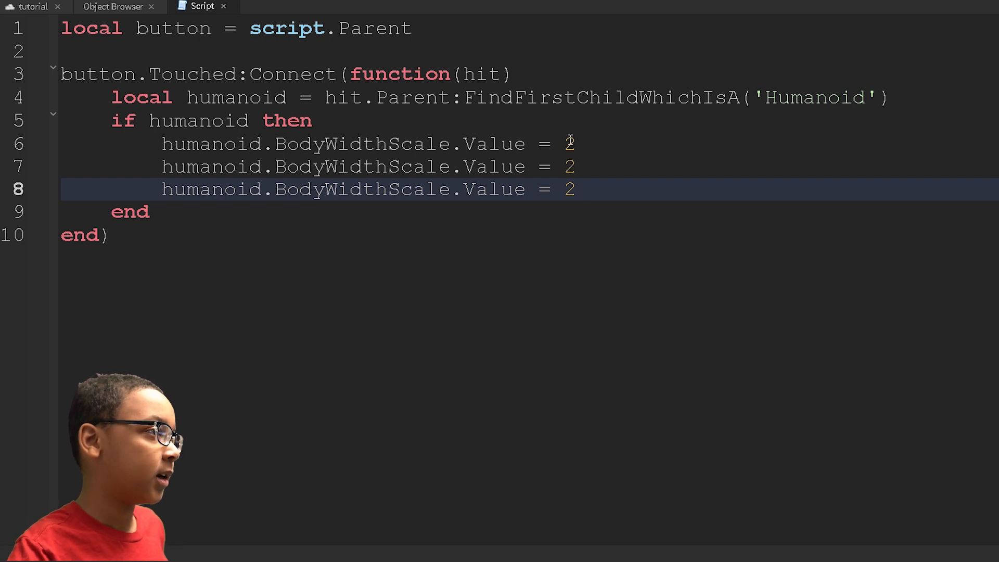
{"action": "key", "text": "enter"}
{"action": "type", "text": "humanoid.HeadScale.Value = 2"}
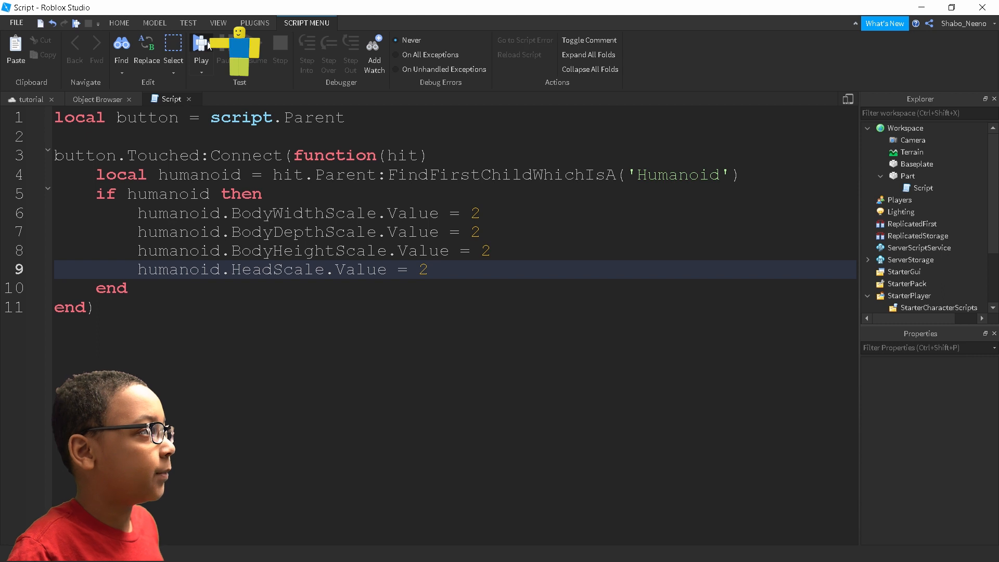
{"action": "left_click", "coordinate": [200, 47]}
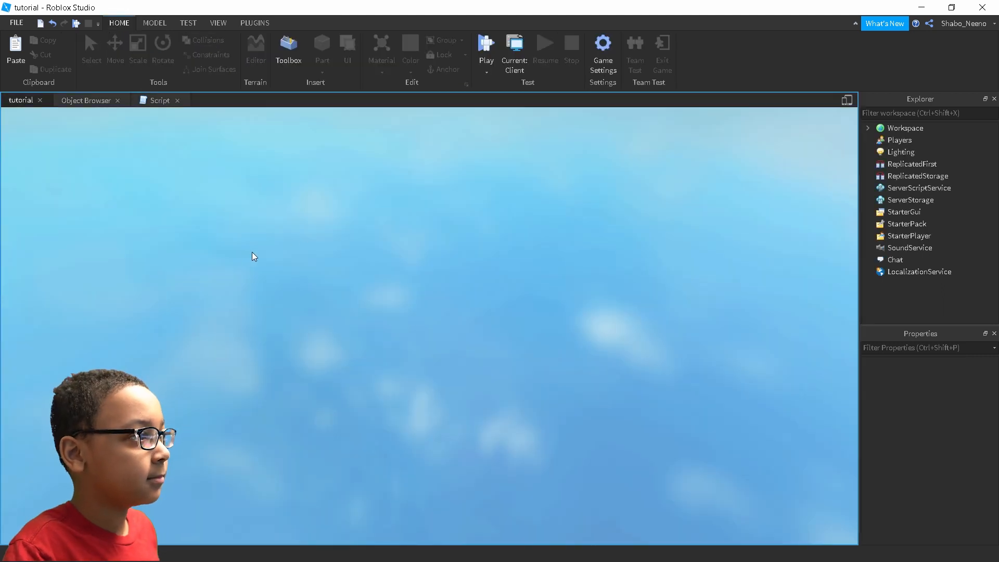
{"action": "left_click", "coordinate": [486, 45]}
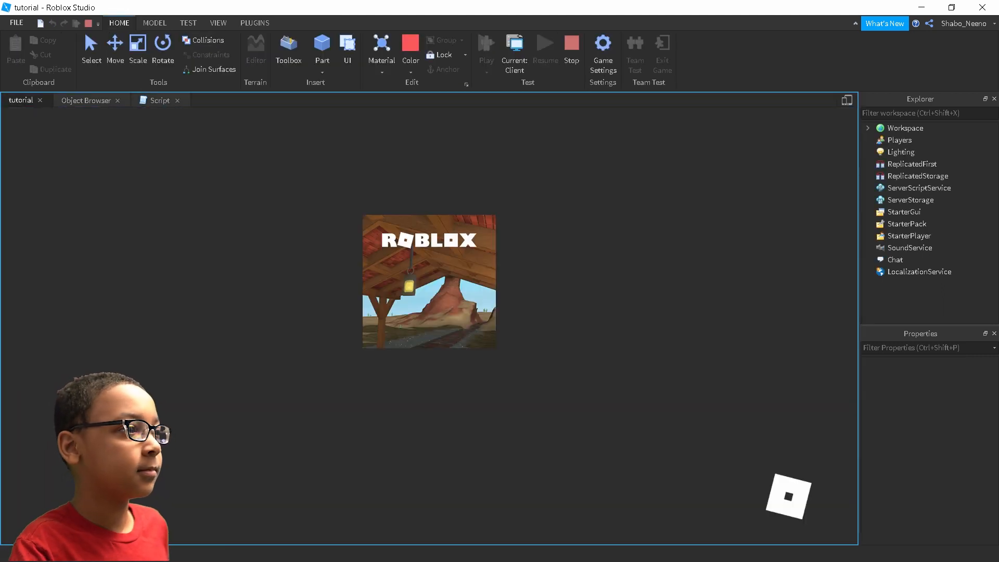
{"action": "left_click", "coordinate": [486, 46]}
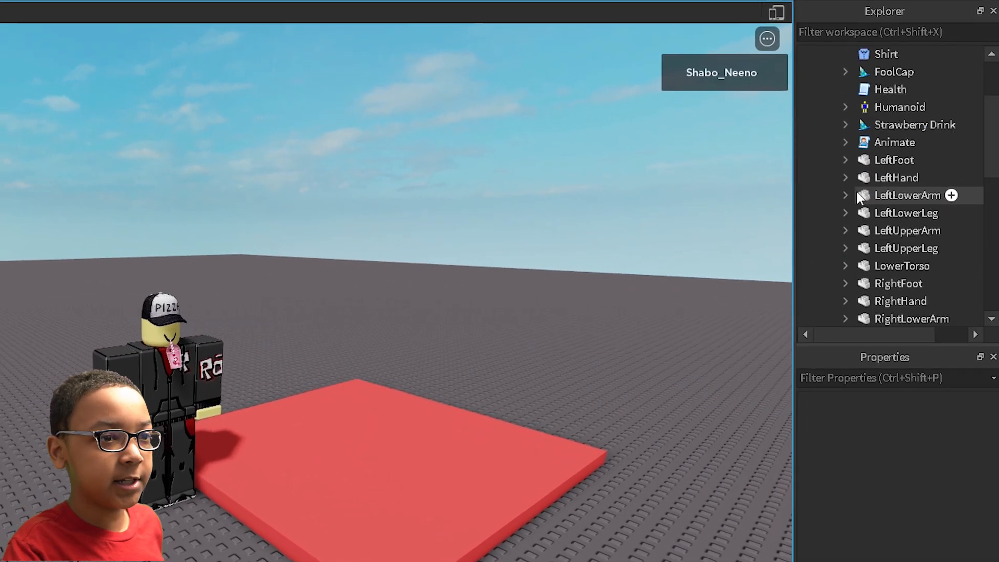
{"action": "left_click", "coordinate": [846, 106]}
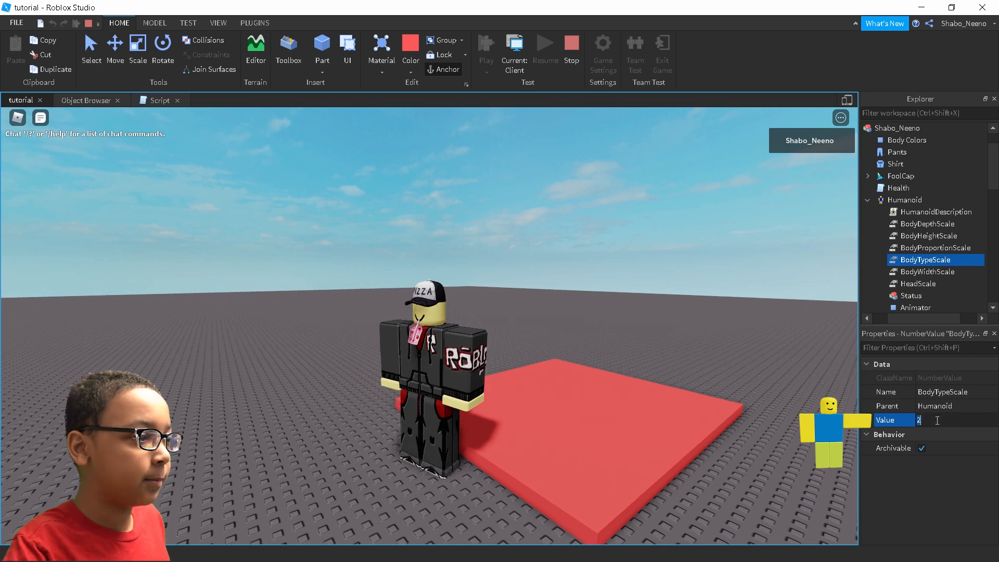
{"action": "type", "text": "0.5"}
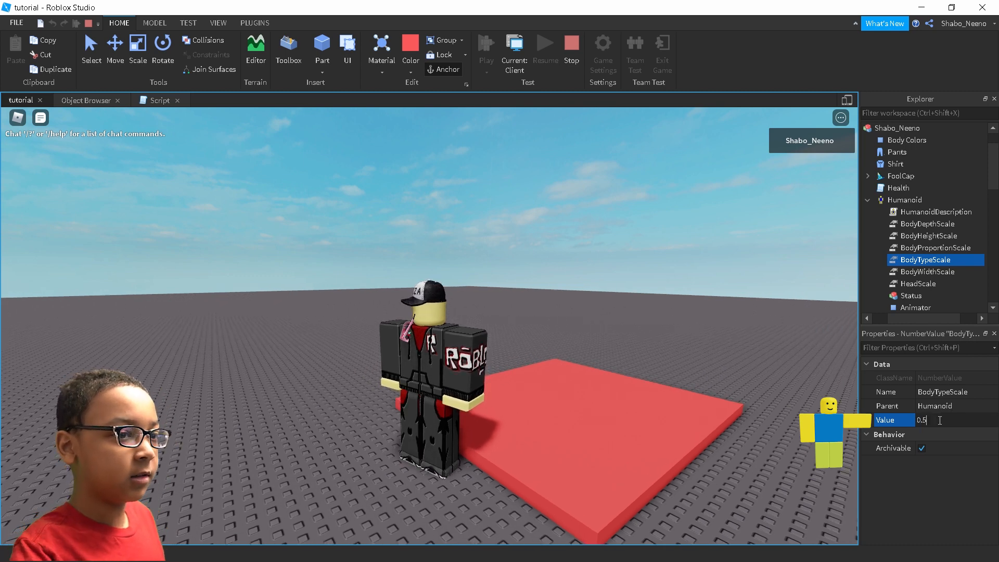
{"action": "type", "text": "1"}
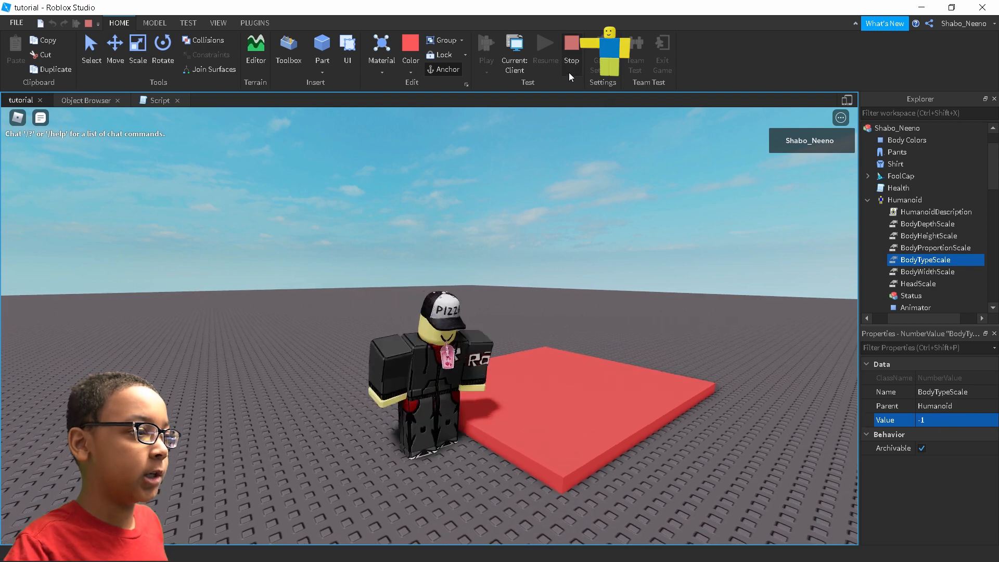
{"action": "left_click", "coordinate": [169, 100]}
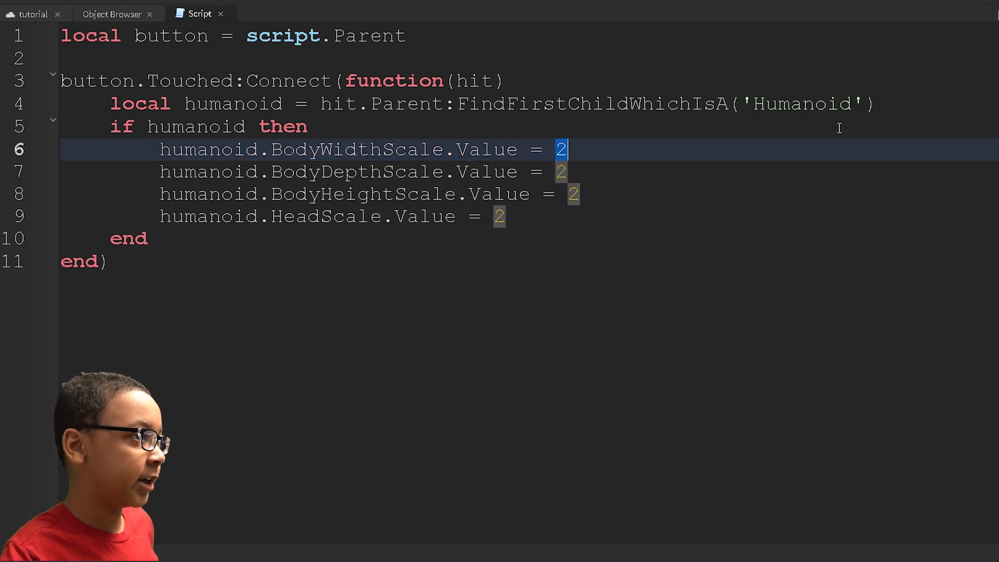
Change the BodyWidthScale line to humanoid.BodyWidthScale.Value + 0.1 instead of 2
{"action": "left_click", "coordinate": [567, 149]}
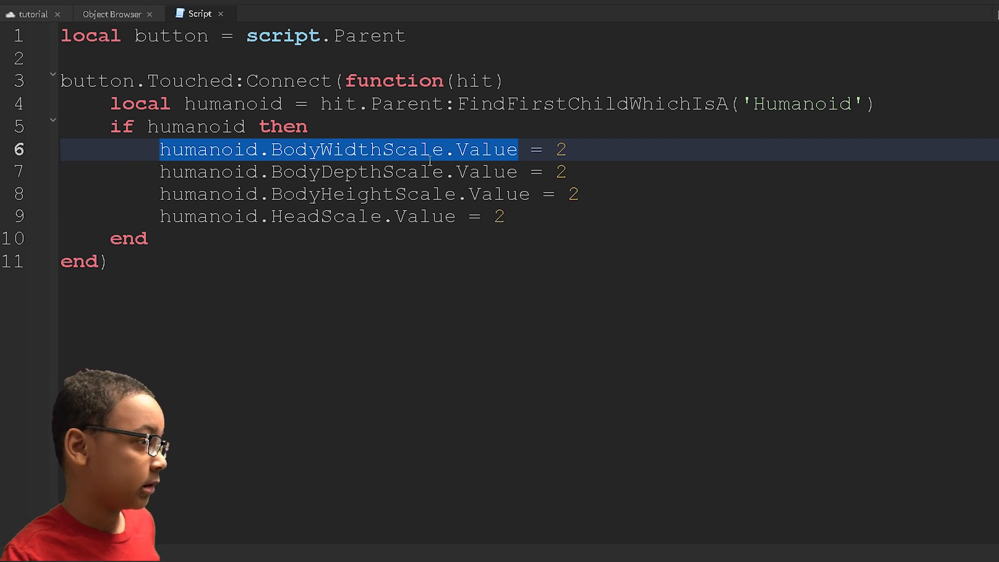
{"action": "left_click", "coordinate": [580, 150]}
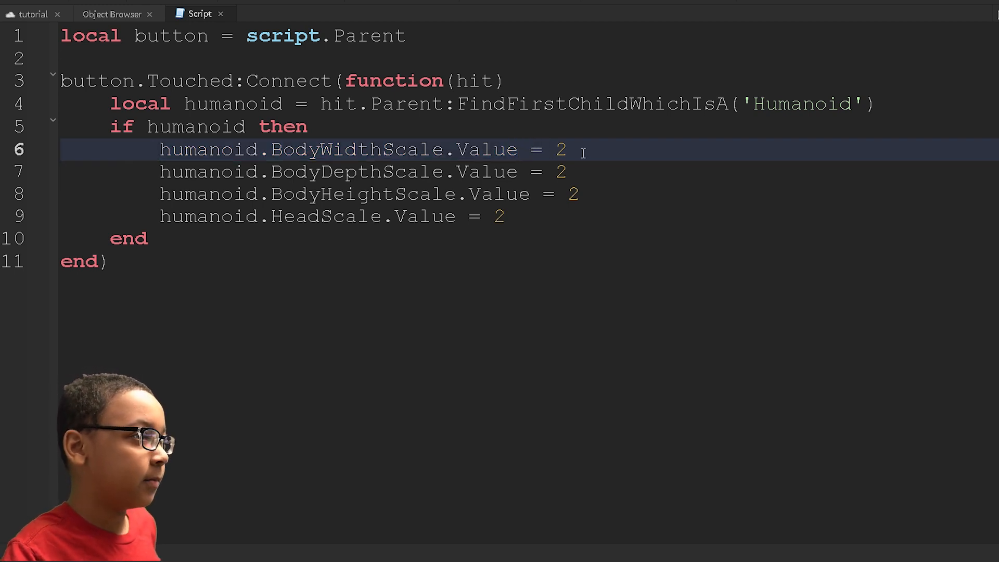
{"action": "key", "text": "Backspace"}
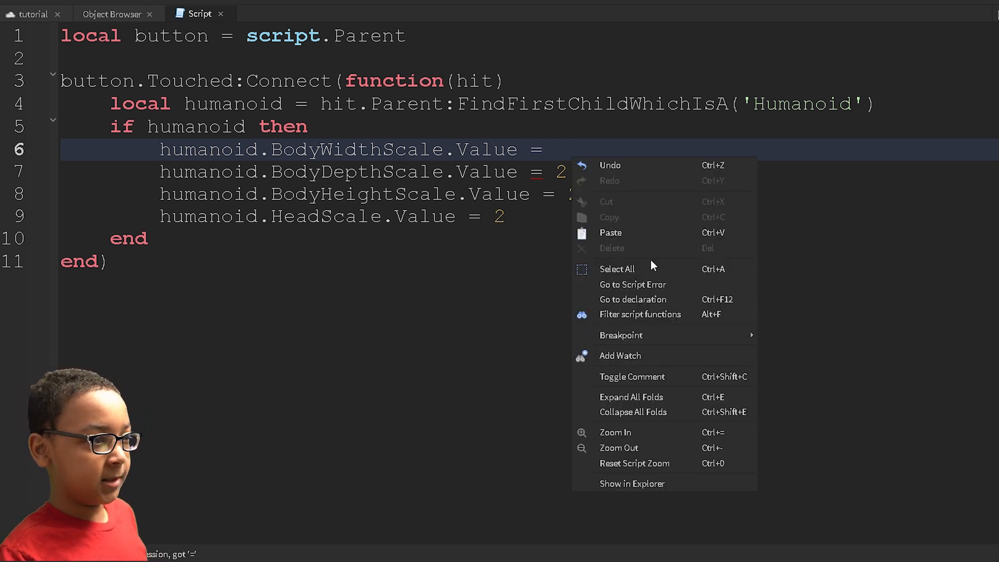
{"action": "mouse_move", "coordinate": [635, 232]}
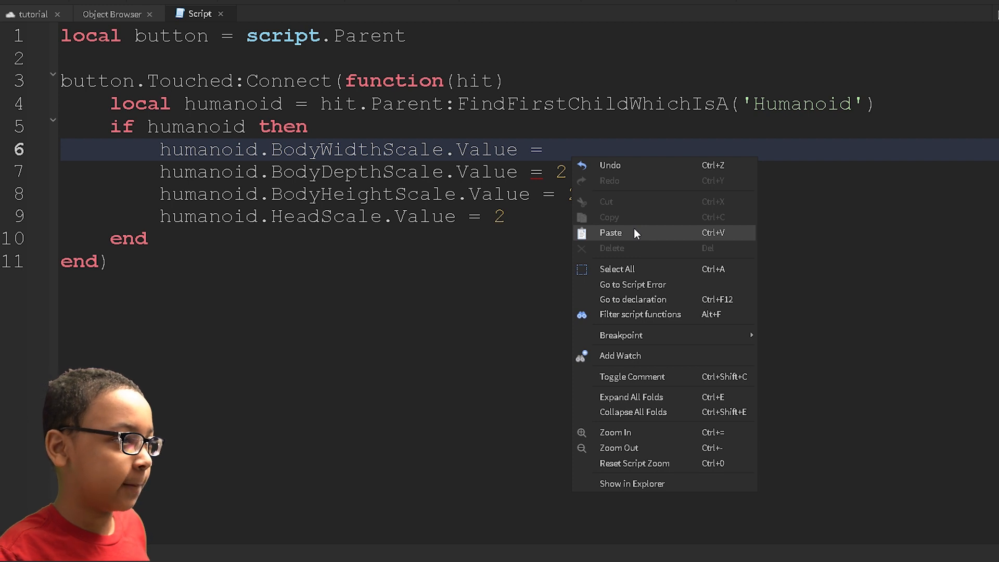
{"action": "left_click", "coordinate": [610, 232]}
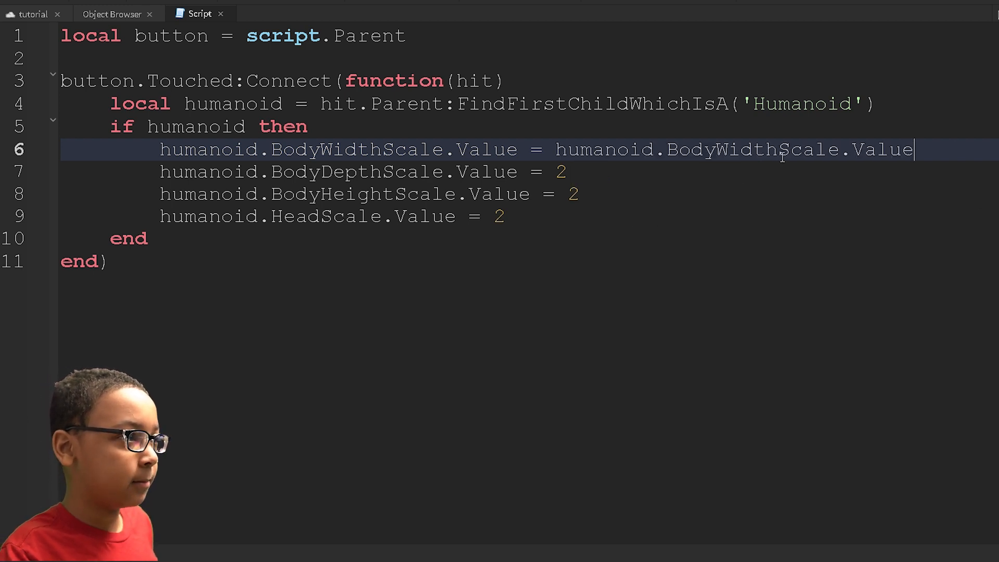
{"action": "type", "text": "+"}
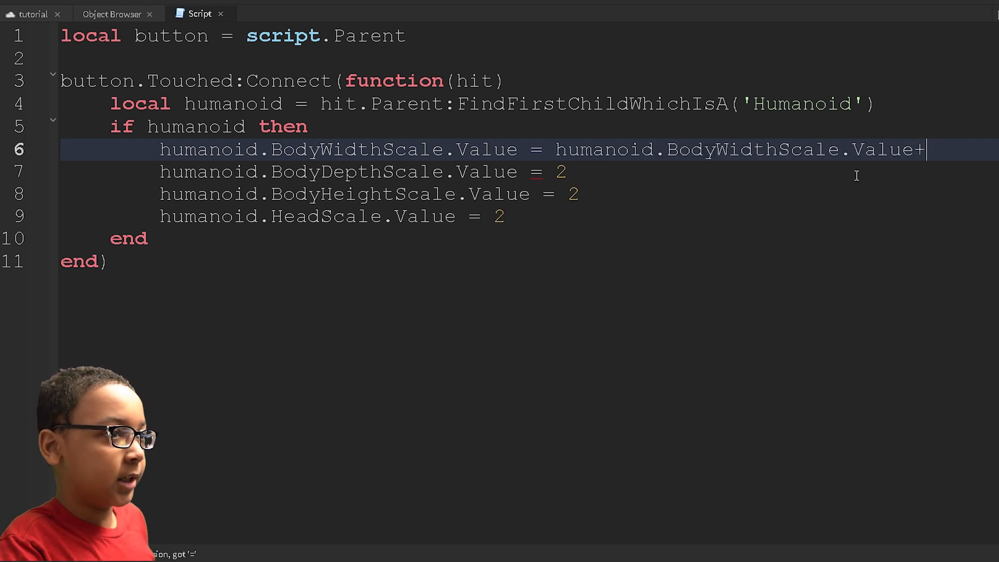
{"action": "type", "text": "0.1"}
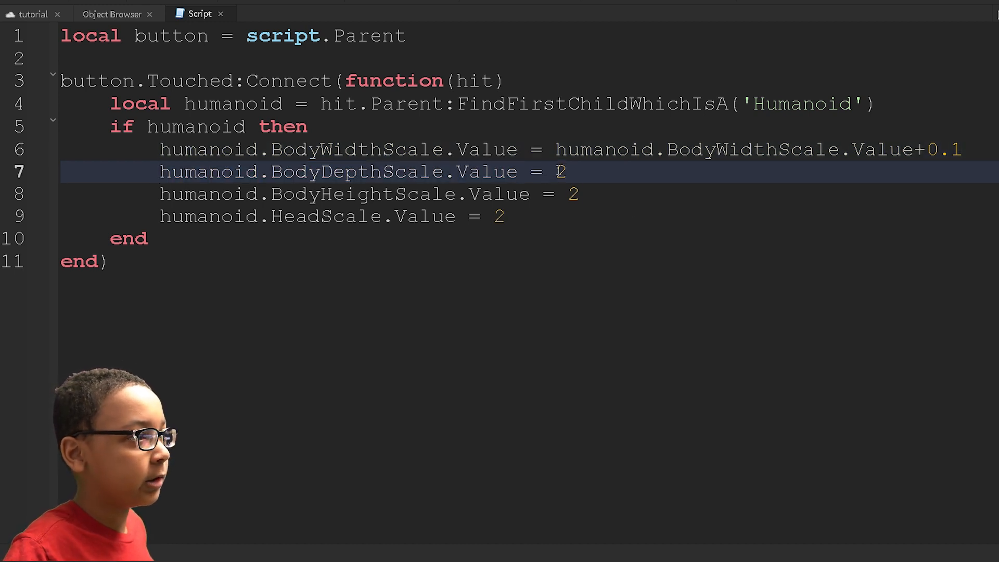
Make the BodyDepthScale, BodyHeightScale and HeadScale lines add 0.1 to their own Value
{"action": "type", "text": "humanoid.BodyDepthScale.Value+0.1"}
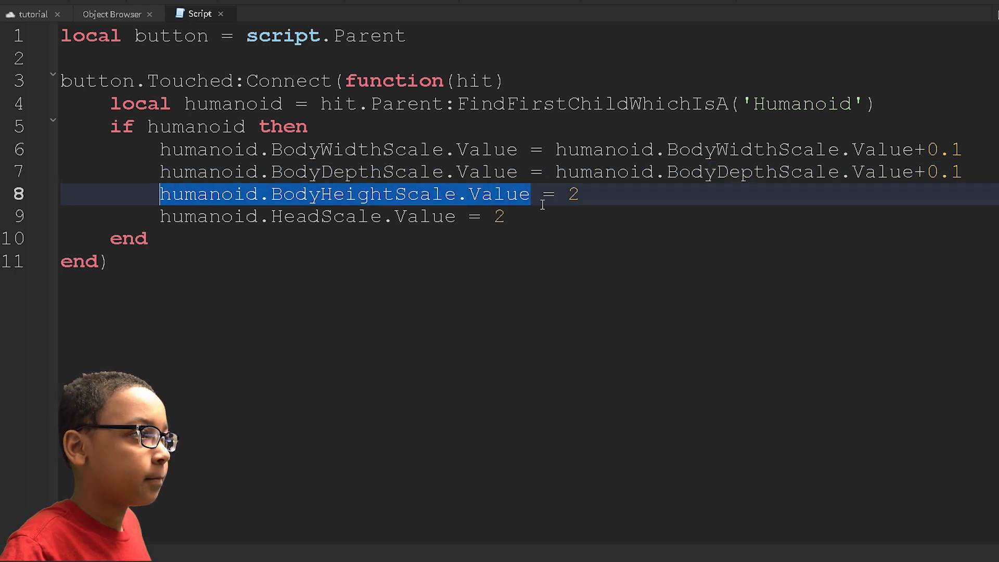
{"action": "type", "text": "=humanoid.BodyHeightScale."}
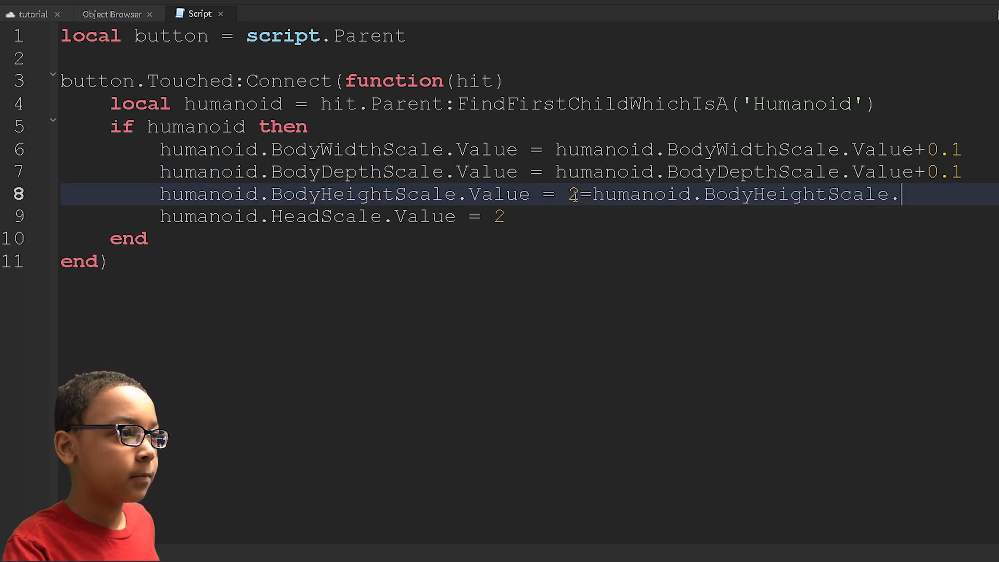
{"action": "type", "text": "v"}
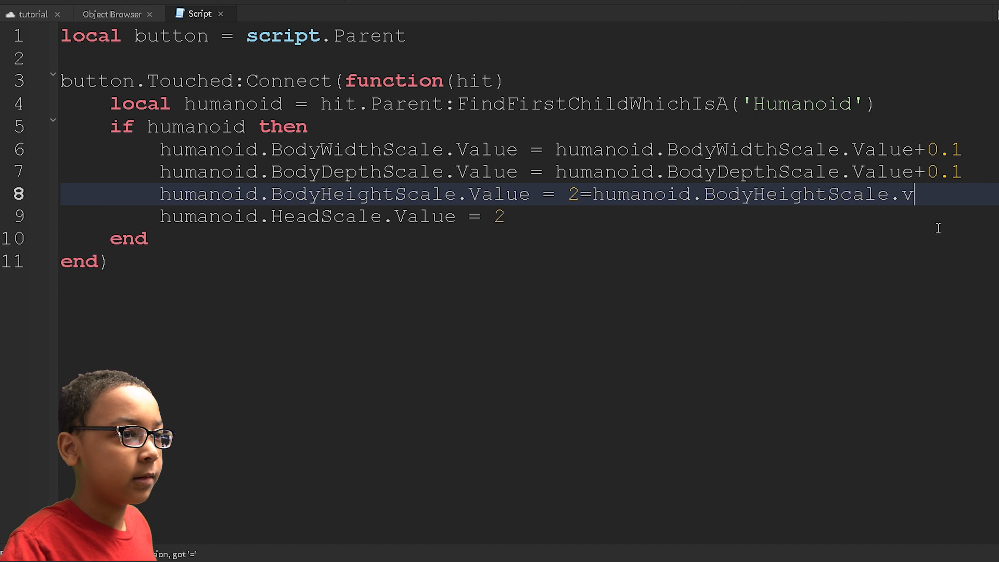
{"action": "type", "text": "humanoid.BodyHeightScale.Value"}
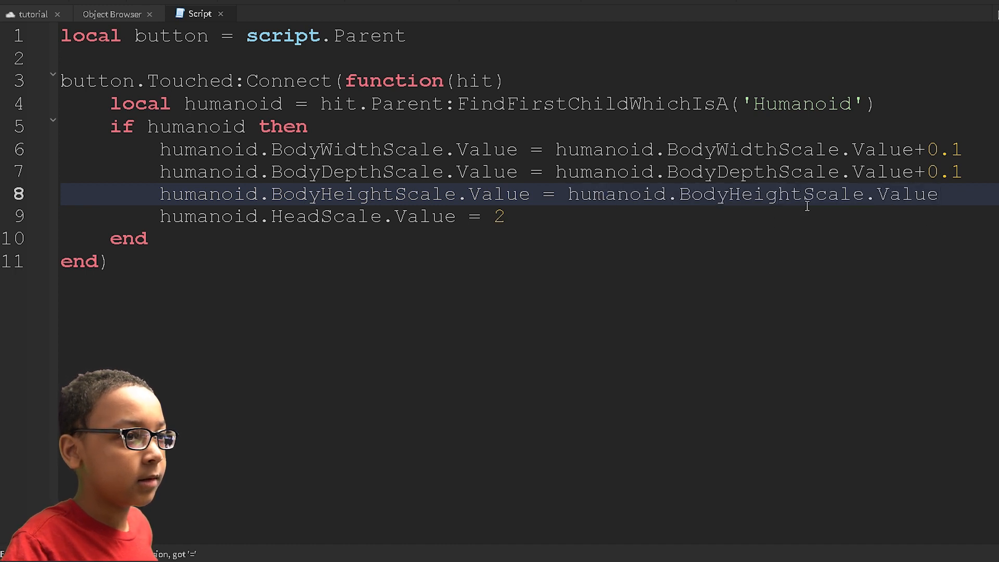
{"action": "type", "text": "+0.1"}
{"action": "left_click", "coordinate": [530, 215]}
{"action": "type", "text": "humanoid.HeadScale.Value"}
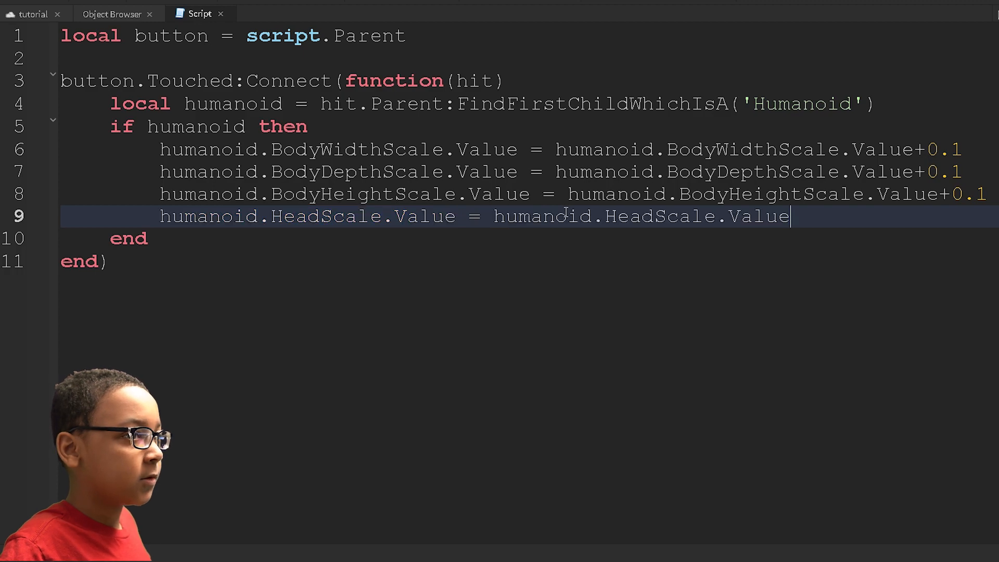
{"action": "type", "text": "+0.1"}
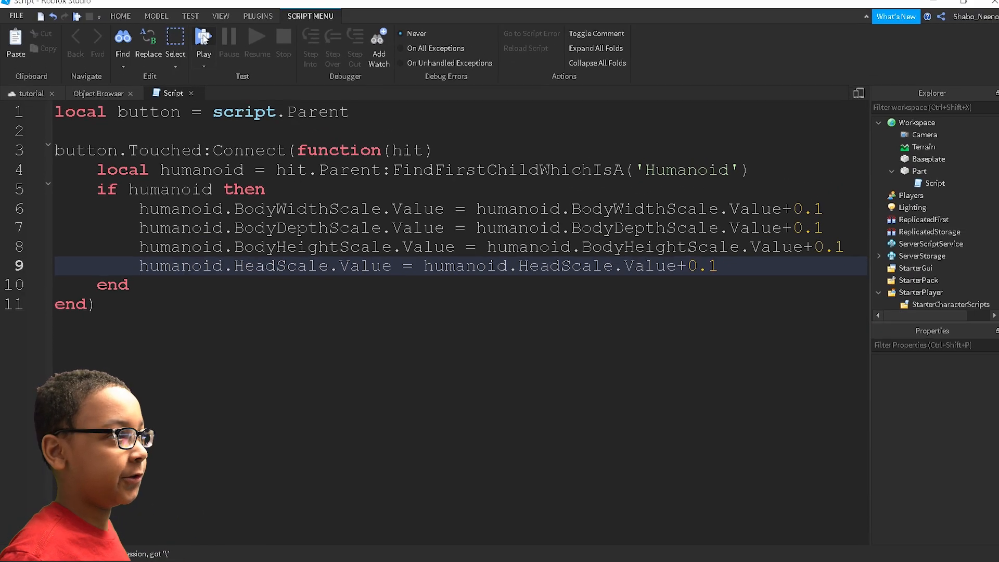
{"action": "left_click", "coordinate": [203, 39]}
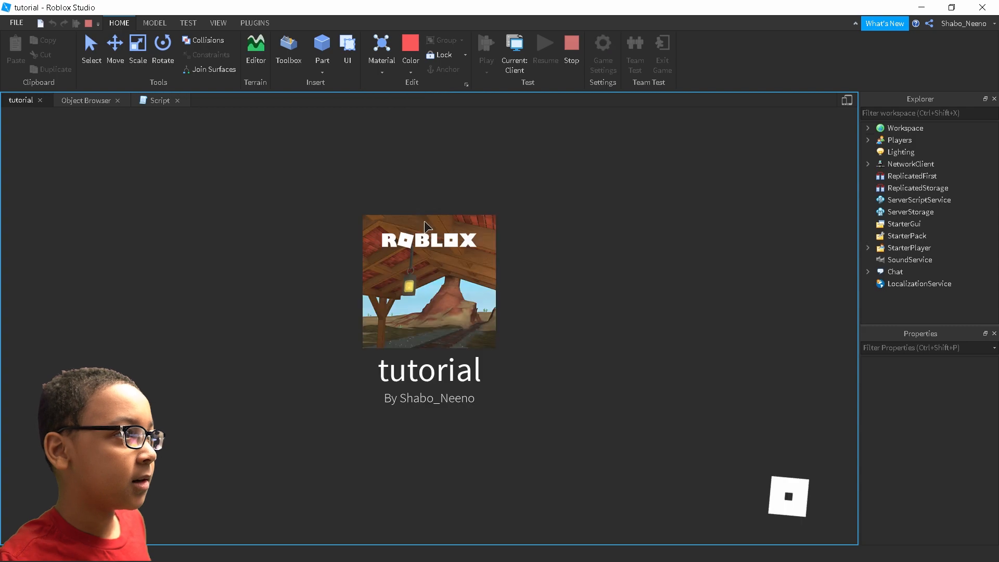
{"action": "left_click", "coordinate": [487, 44]}
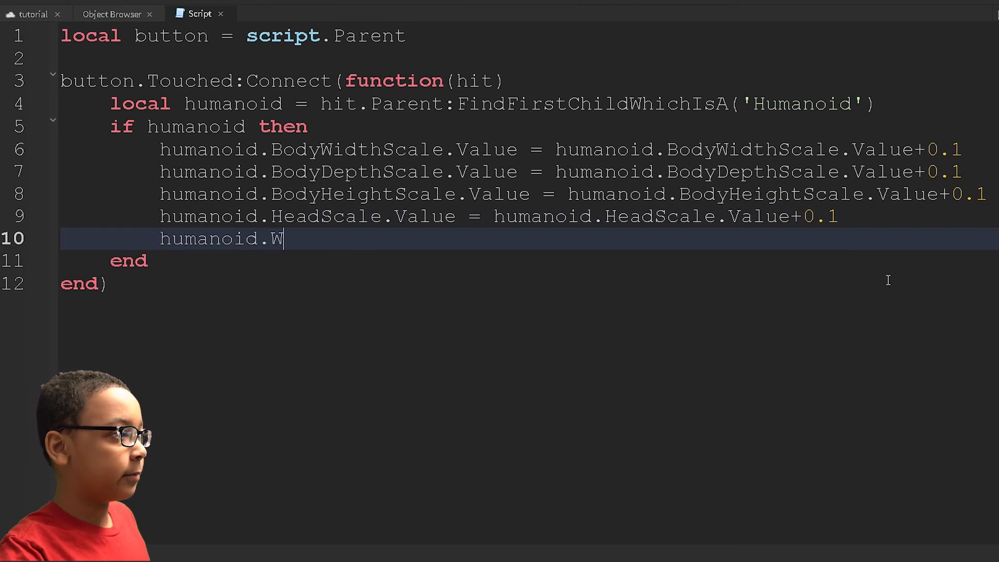
Add a line setting humanoid.WalkSpeed to humanoid.WalkSpeed + 0.2
{"action": "type", "text": "alkSpeed ="}
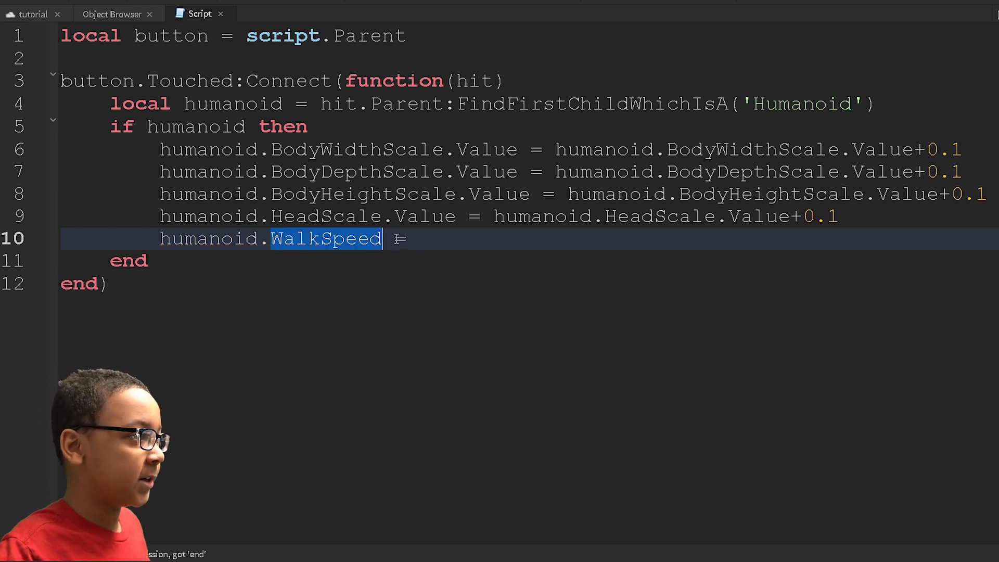
{"action": "left_click", "coordinate": [465, 239]}
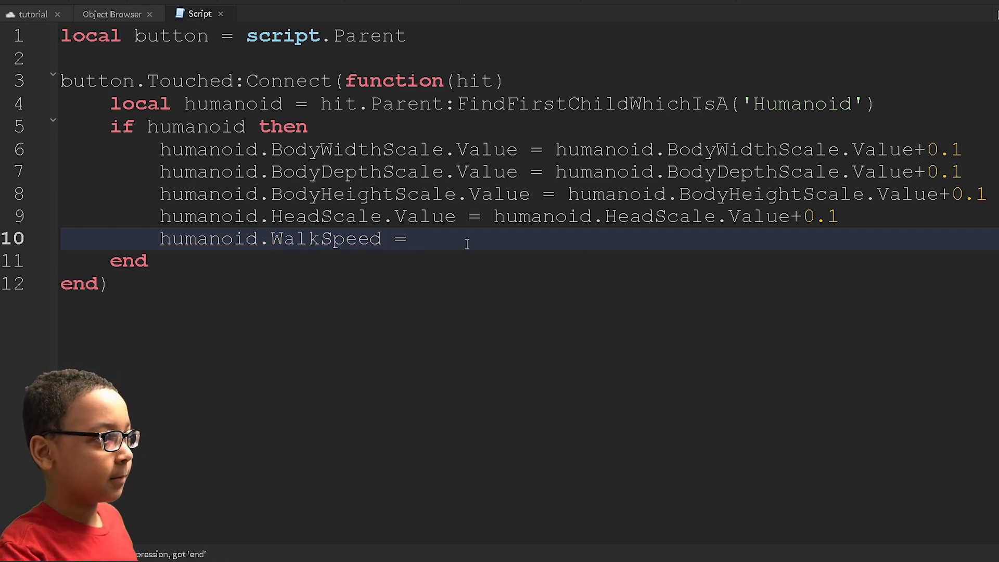
{"action": "type", "text": "humanoid.WalkSpe"}
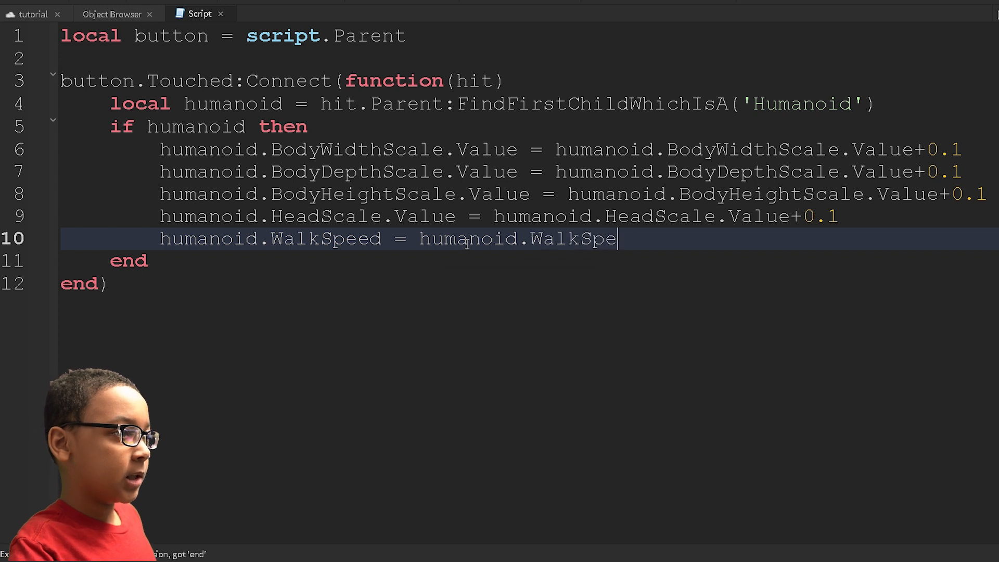
{"action": "type", "text": "ed+0.2"}
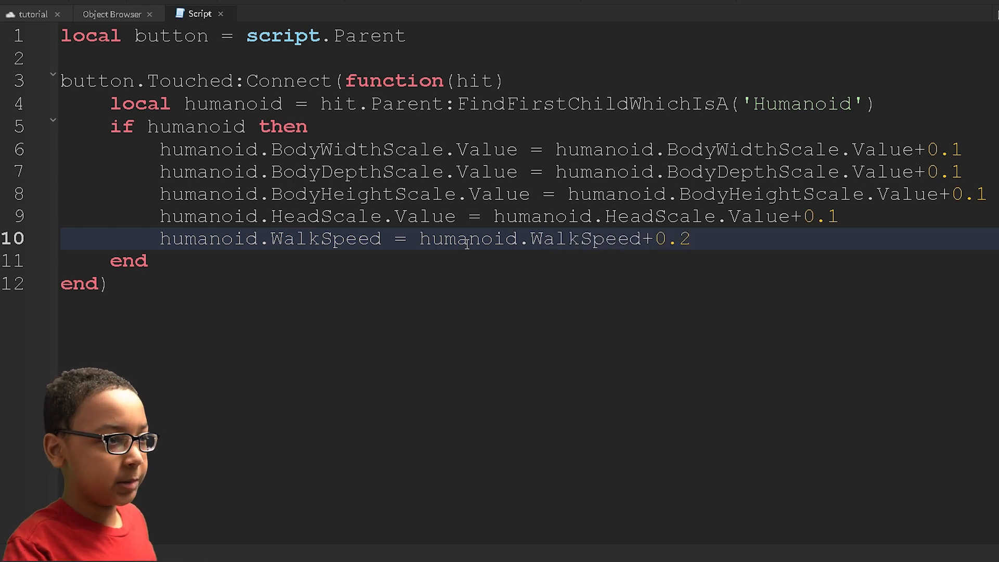
Add humanoid.JumpPower = humanoid.JumpPower + 0.2 and start a play test
{"action": "type", "text": "humanoid"}
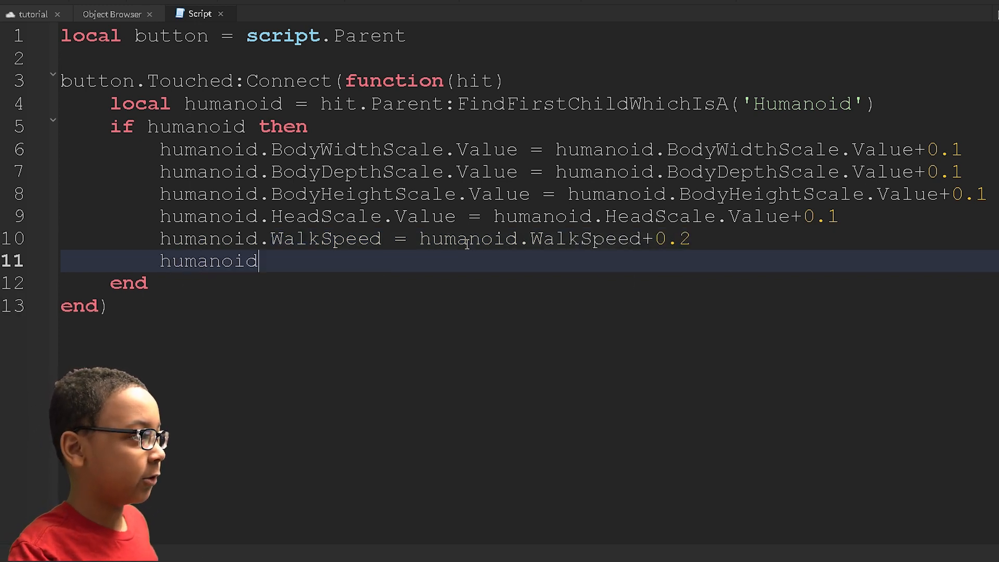
{"action": "type", "text": ".JumpPower = h"}
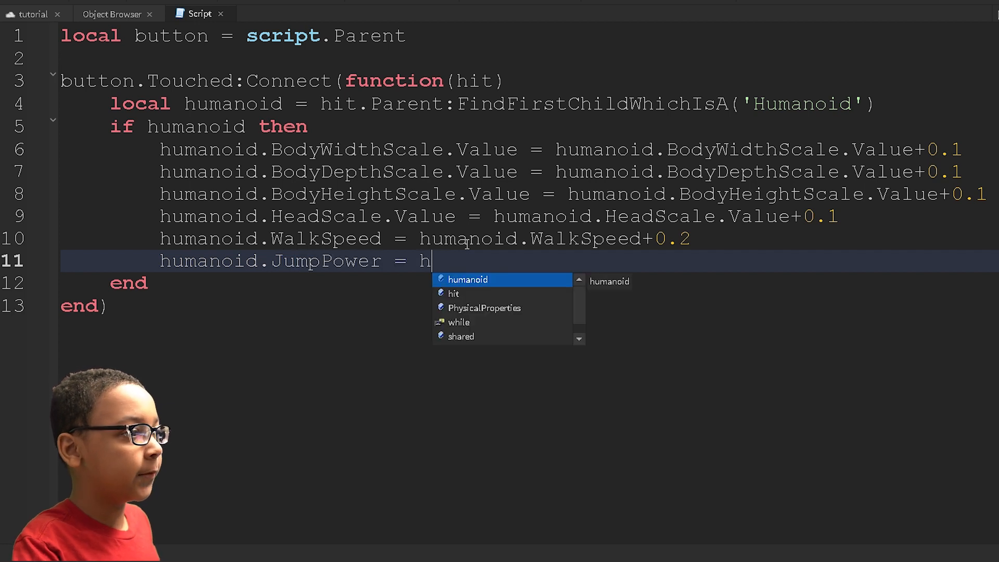
{"action": "type", "text": "umanoid.Jump"}
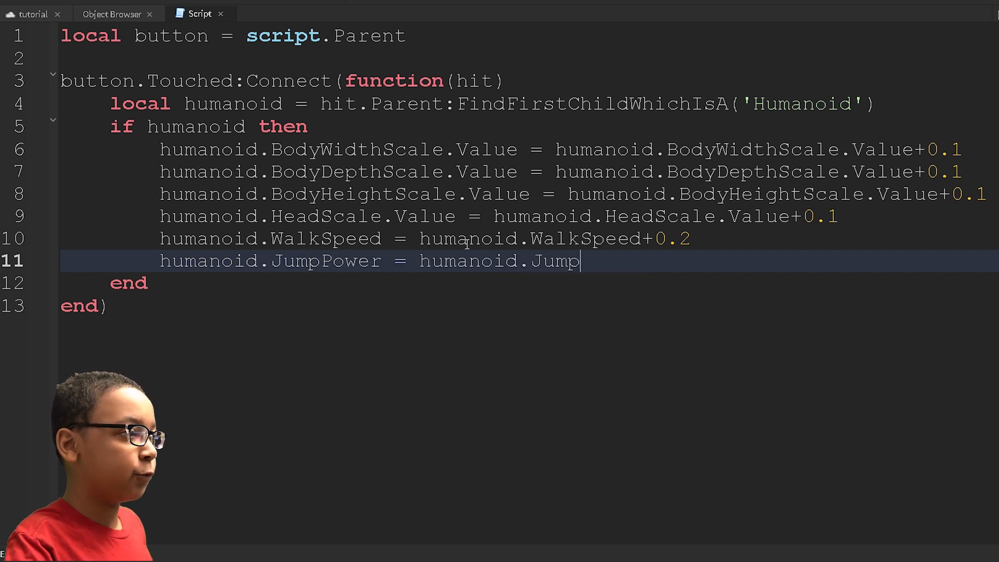
{"action": "type", "text": "Power+0.2"}
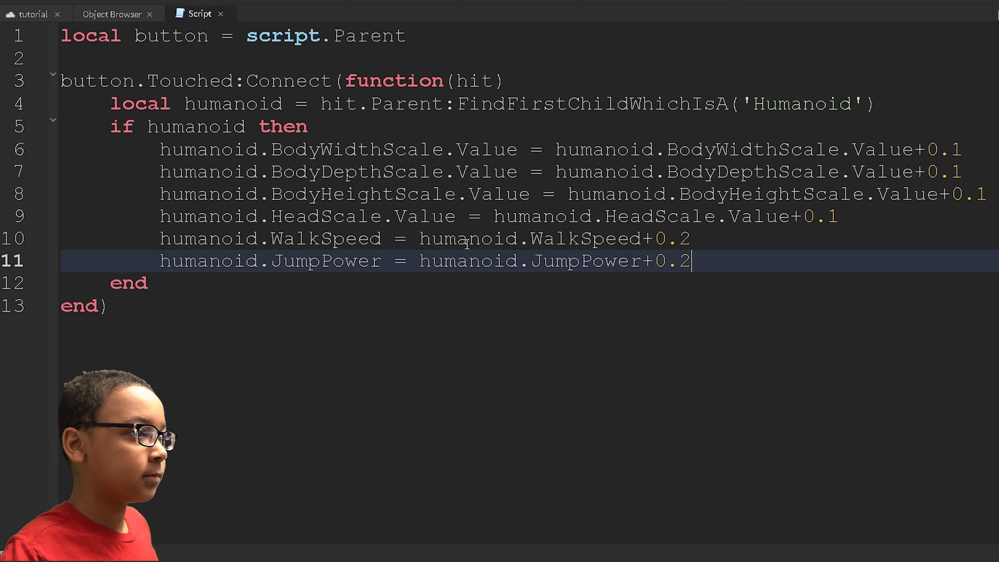
{"action": "left_click", "coordinate": [21, 100]}
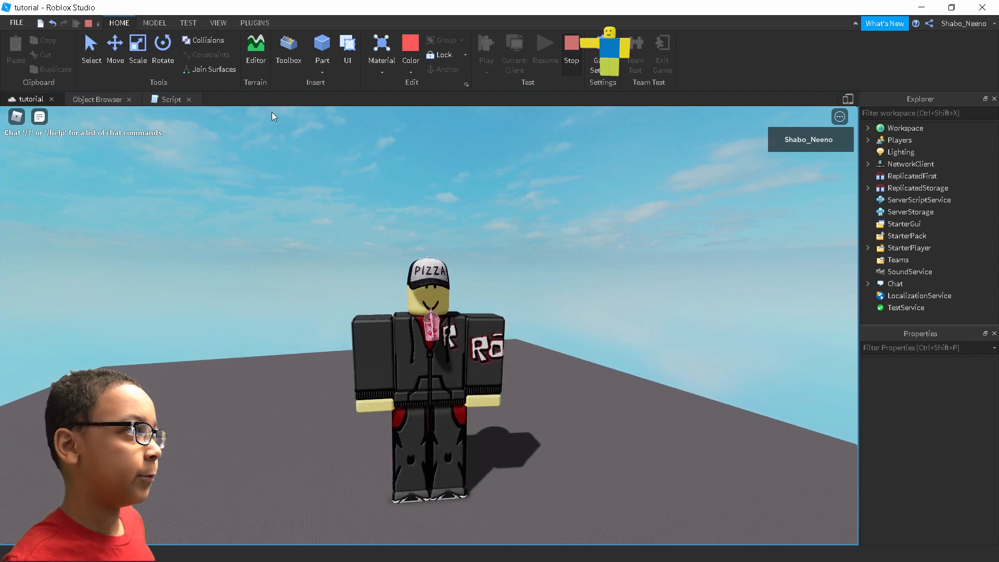
End the play test to return to the touch script
{"action": "left_click", "coordinate": [169, 99]}
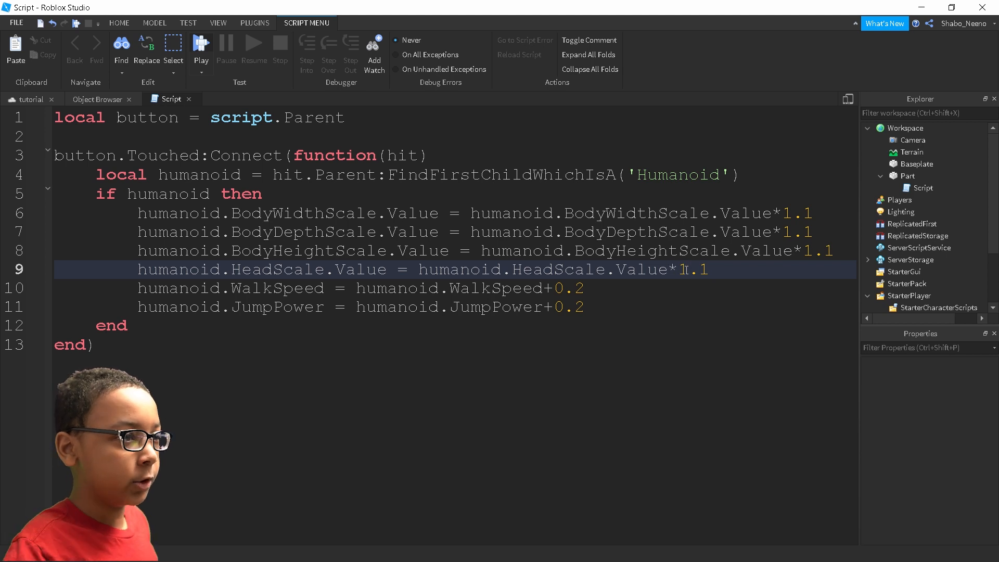
Change the WalkSpeed and JumpPower lines to multiply by their factors, then launch a play test
{"action": "left_click", "coordinate": [552, 306]}
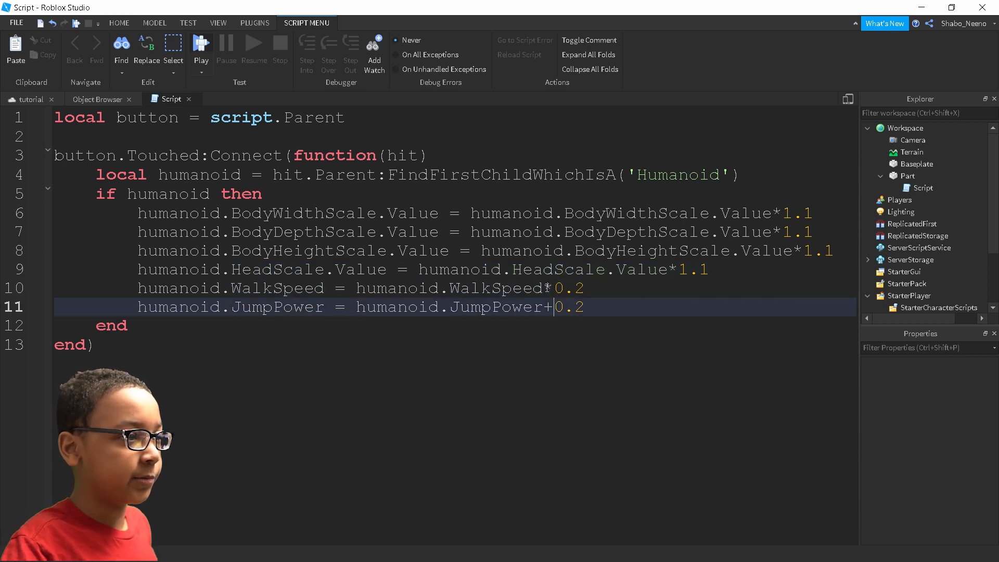
{"action": "type", "text": "*"}
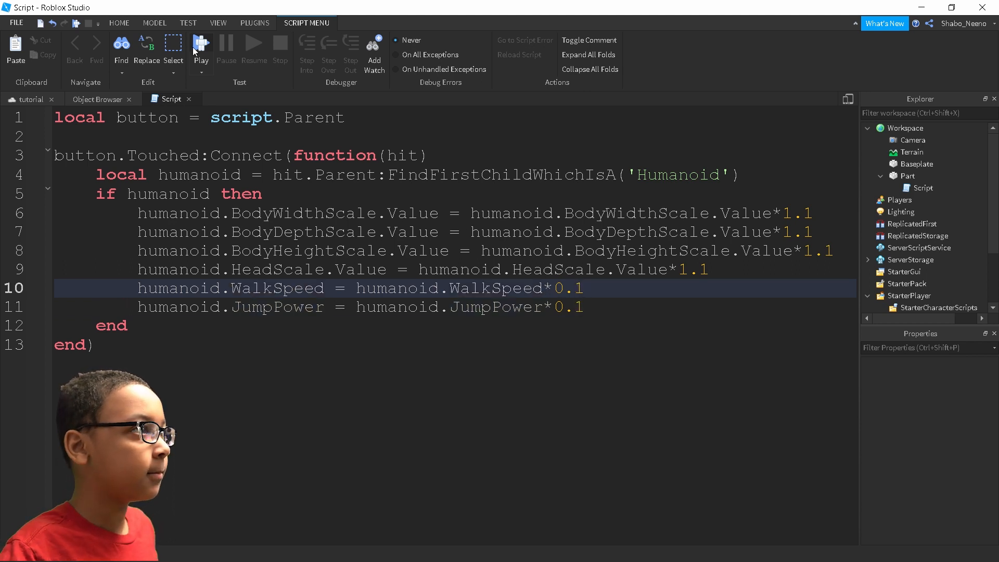
{"action": "left_click", "coordinate": [200, 48]}
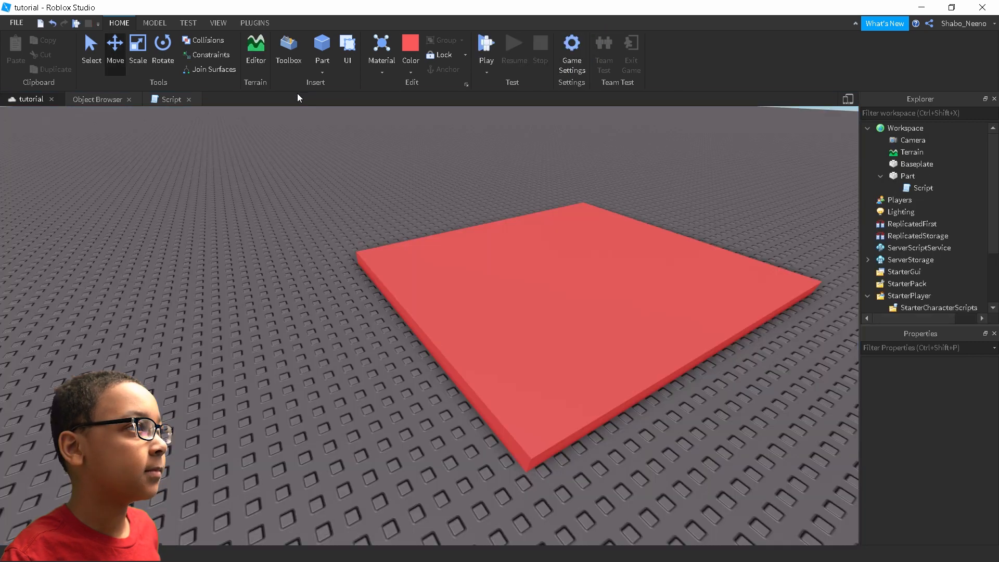
{"action": "left_click", "coordinate": [170, 99]}
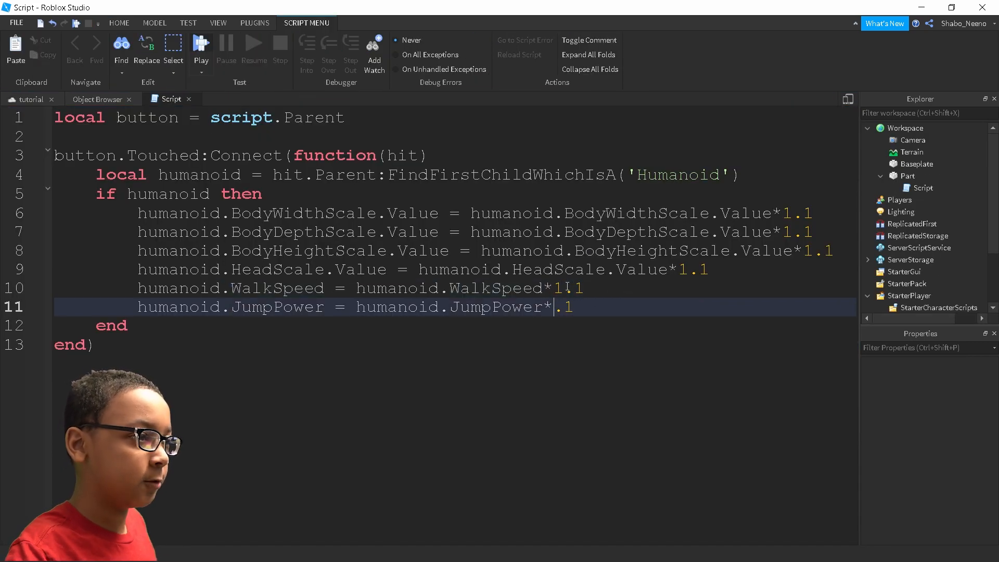
{"action": "left_click", "coordinate": [21, 100]}
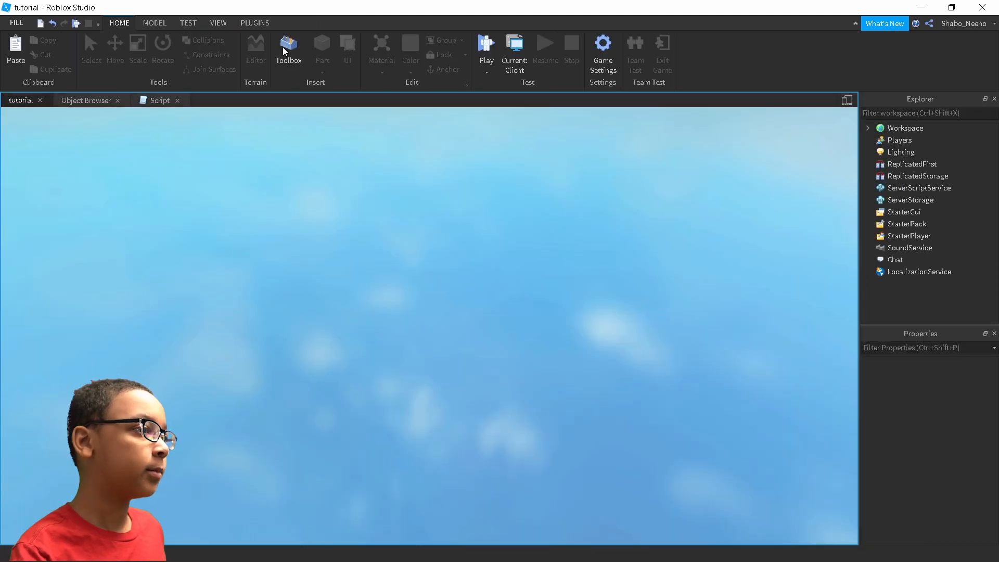
Play-test the character beside the red part and stop the test
{"action": "left_click", "coordinate": [486, 48]}
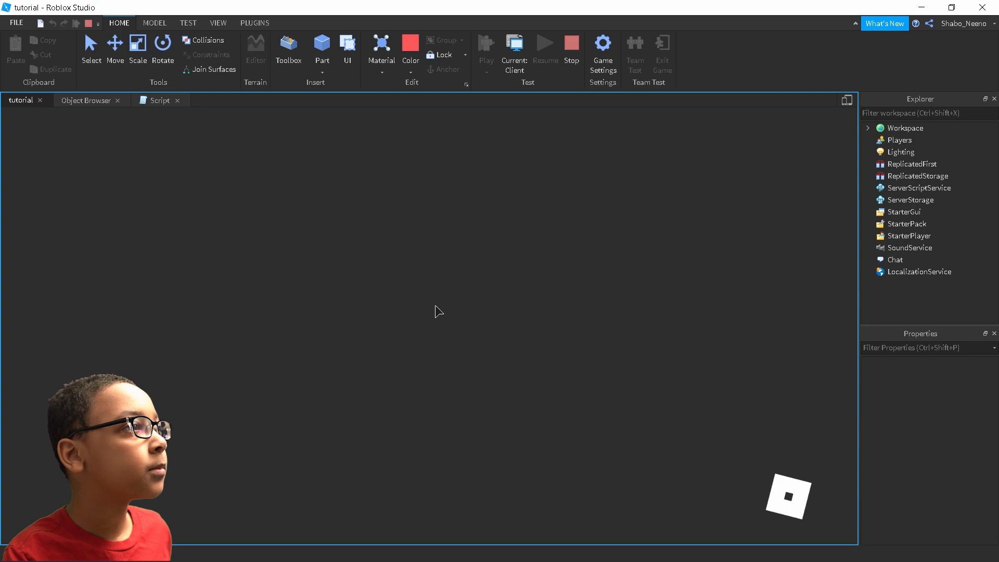
{"action": "left_click", "coordinate": [486, 48]}
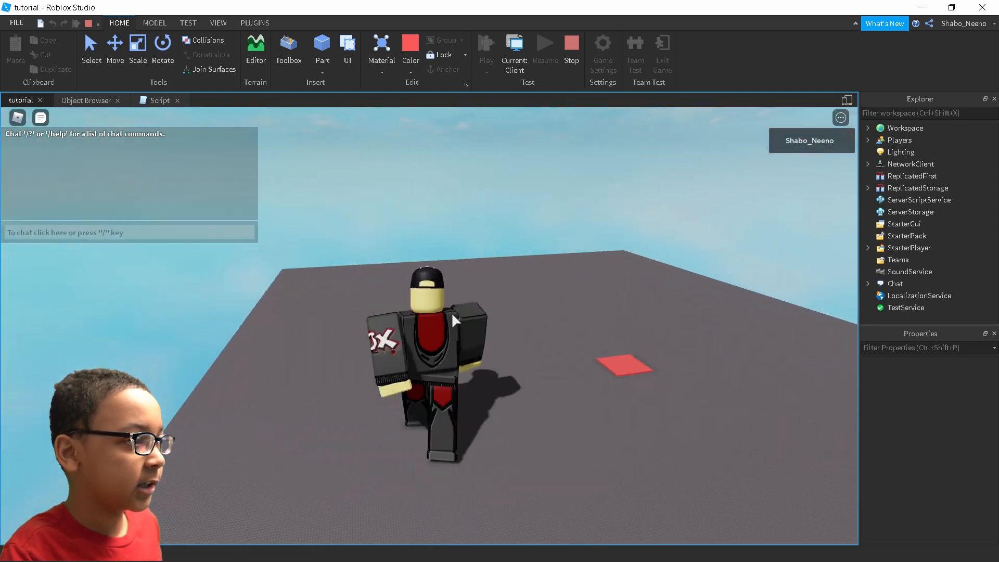
{"action": "left_click", "coordinate": [570, 45]}
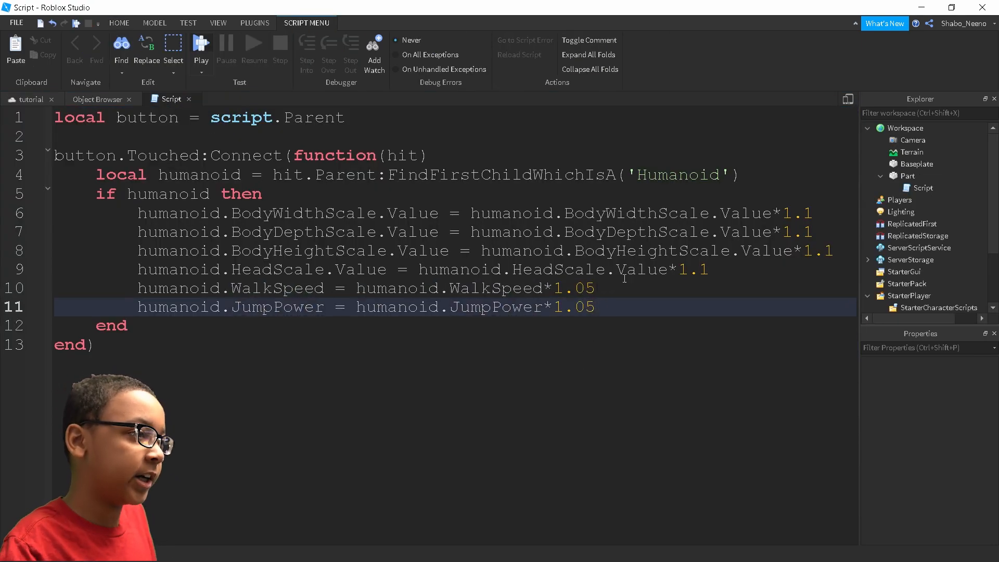
{"action": "left_click", "coordinate": [21, 100]}
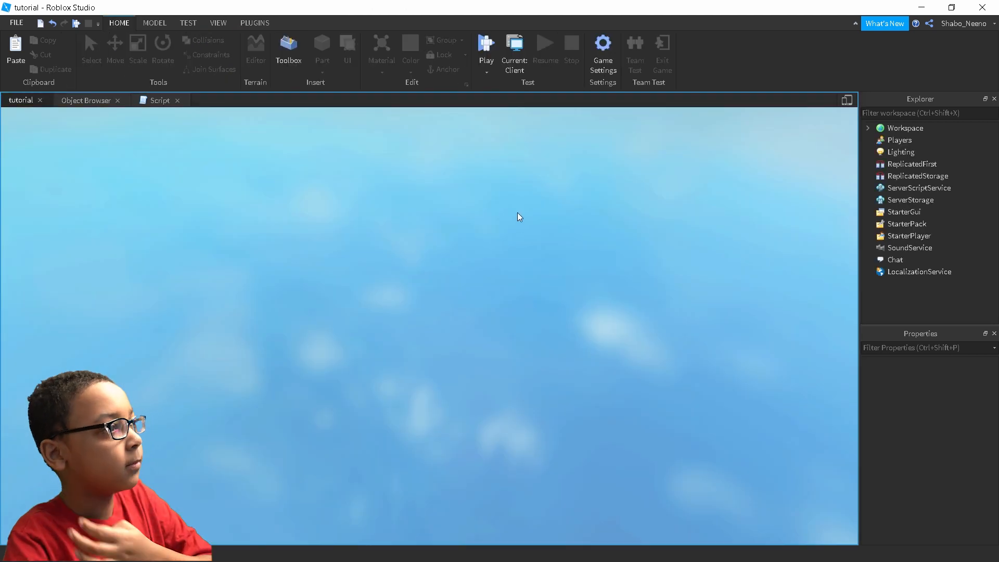
{"action": "left_click", "coordinate": [486, 48]}
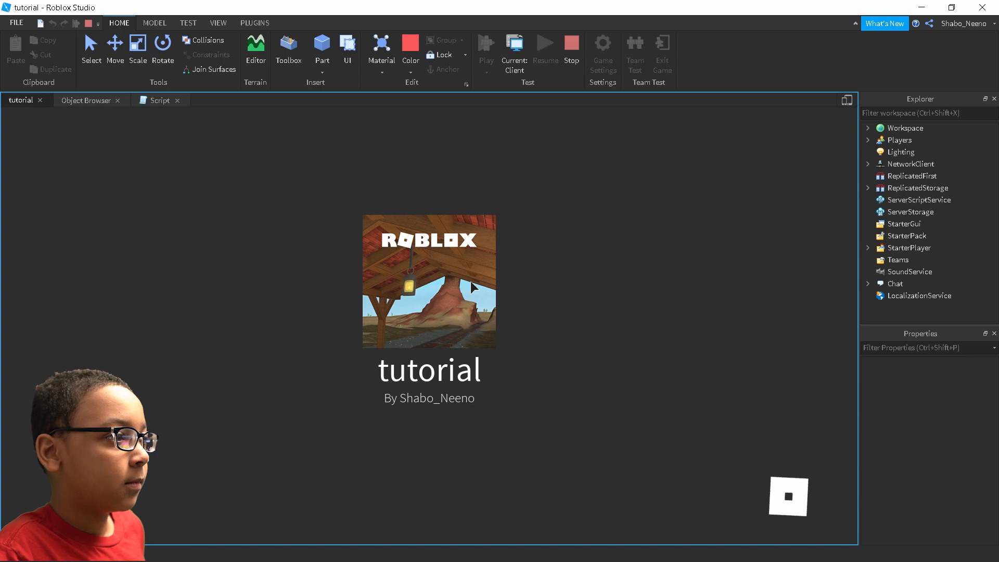
{"action": "left_click", "coordinate": [514, 45]}
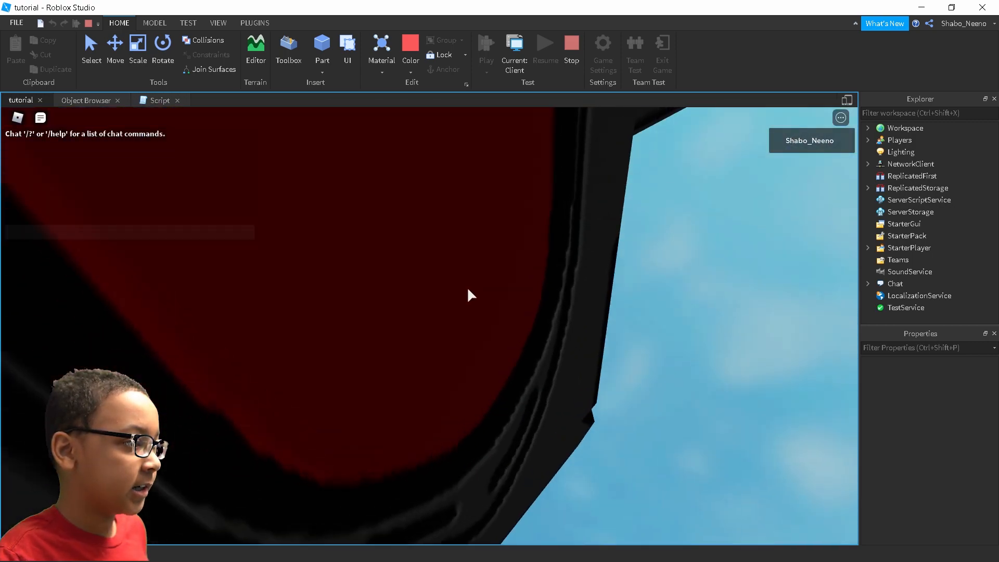
{"action": "left_click", "coordinate": [571, 44]}
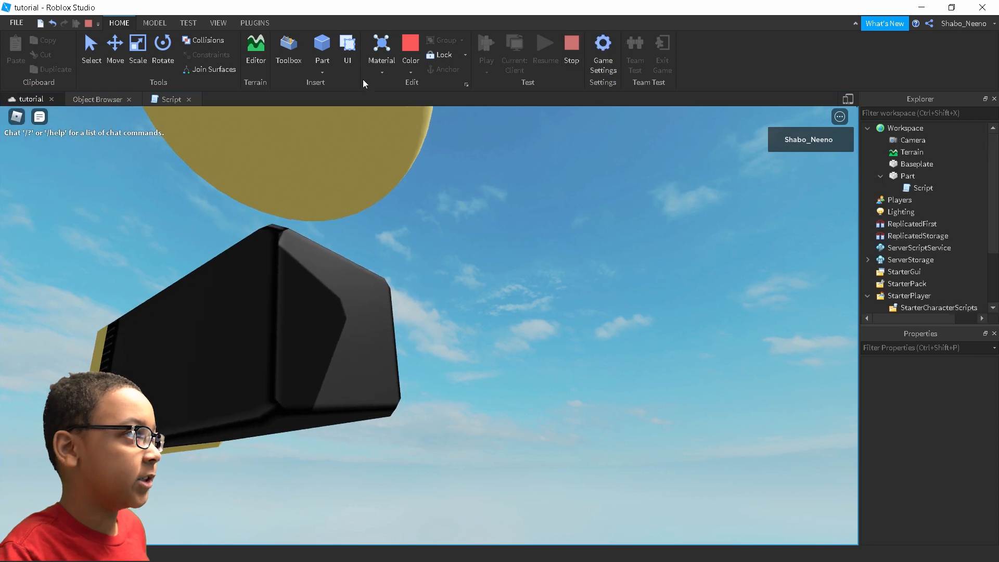
{"action": "left_click", "coordinate": [169, 99]}
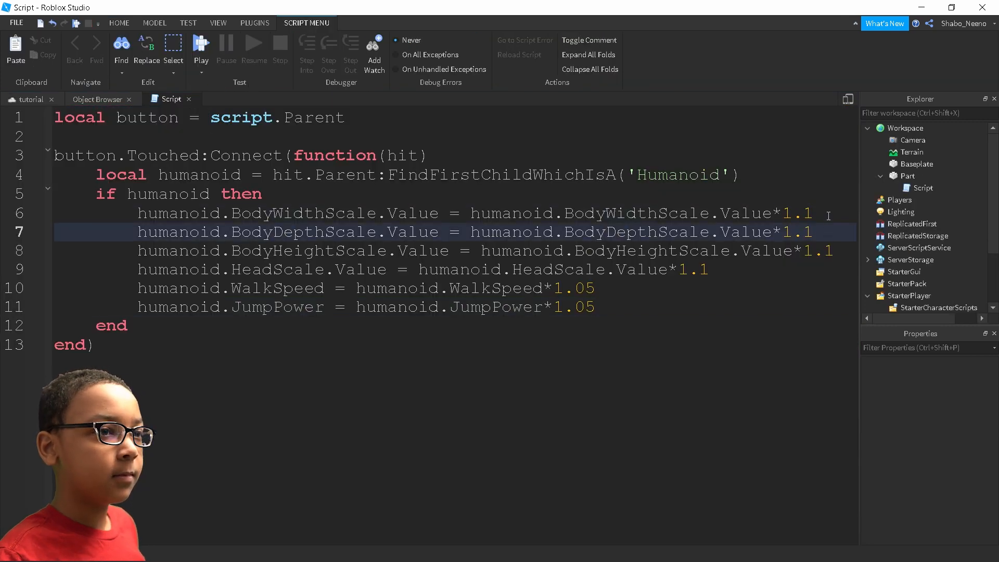
Set the remaining multiplier to 1.05 and start another play test
{"action": "type", "text": "05"}
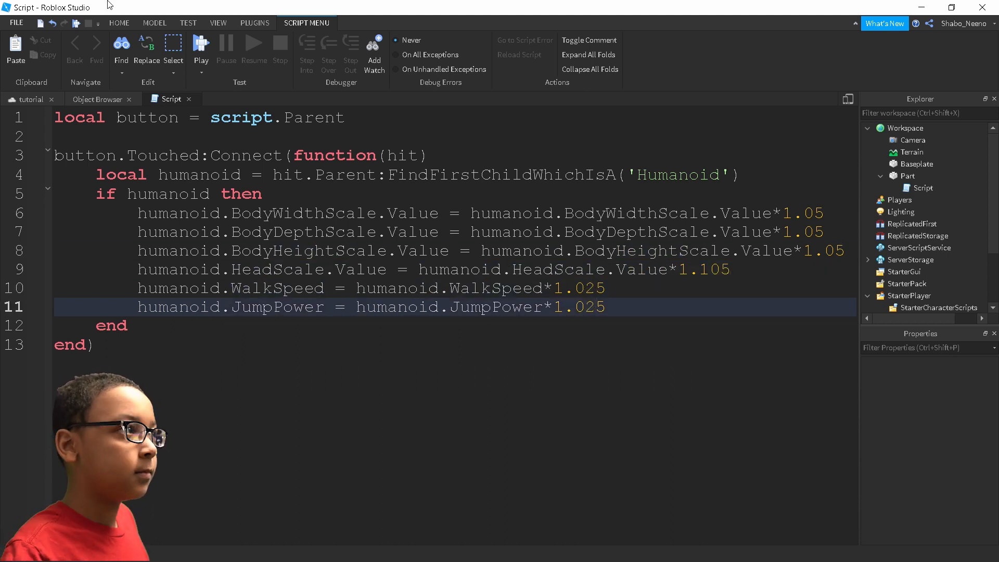
{"action": "left_click", "coordinate": [201, 48]}
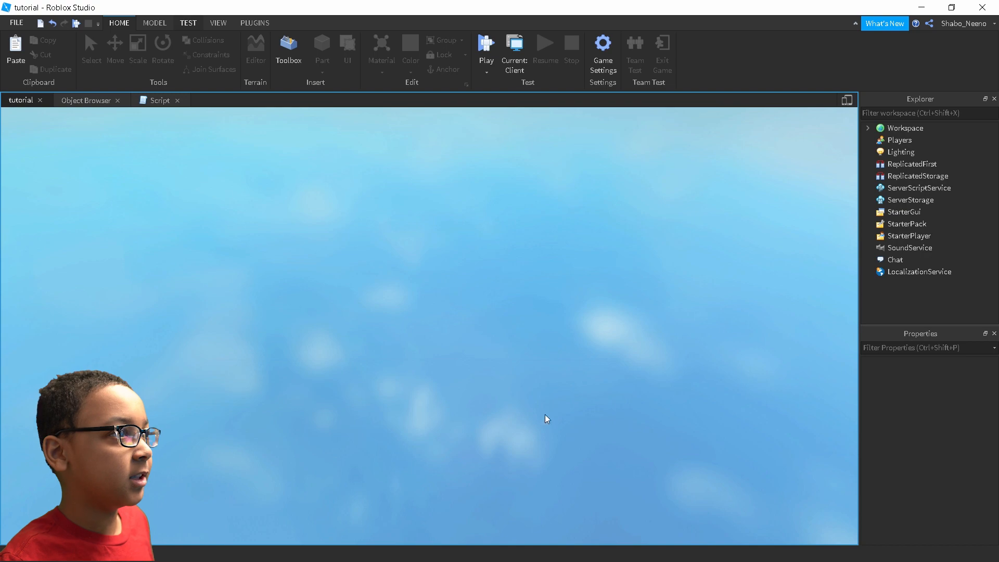
{"action": "left_click", "coordinate": [486, 48]}
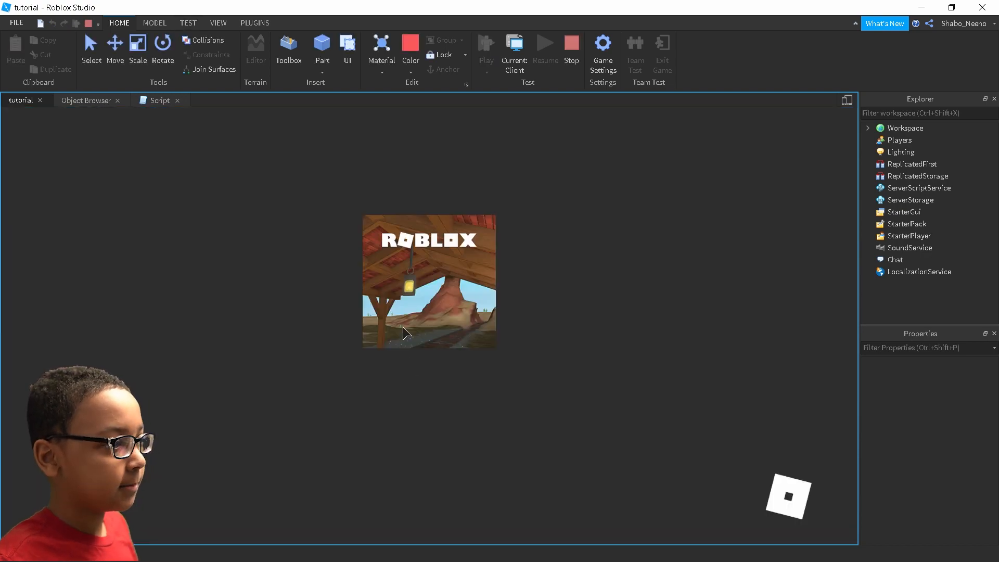
{"action": "left_click", "coordinate": [486, 48]}
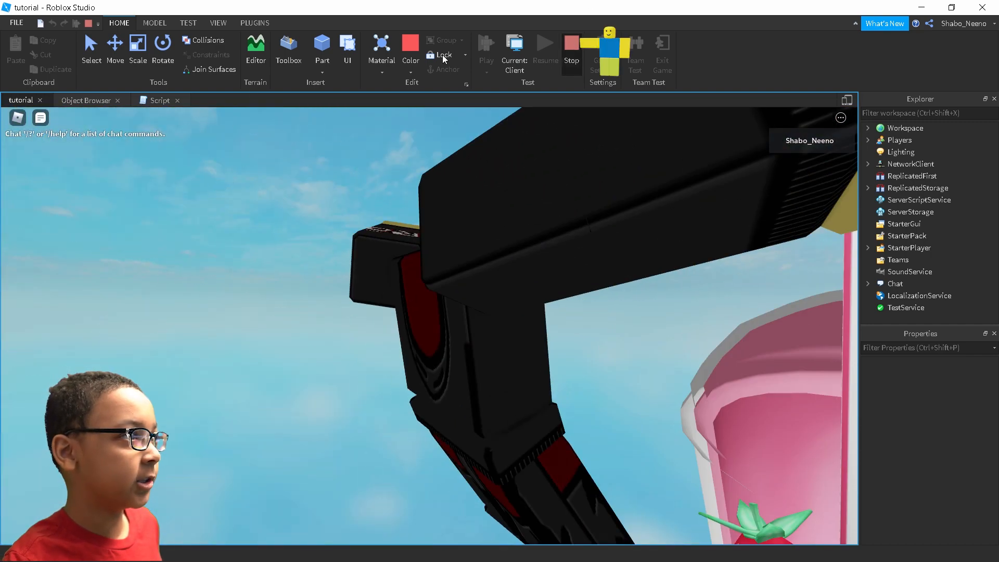
{"action": "left_click", "coordinate": [158, 100]}
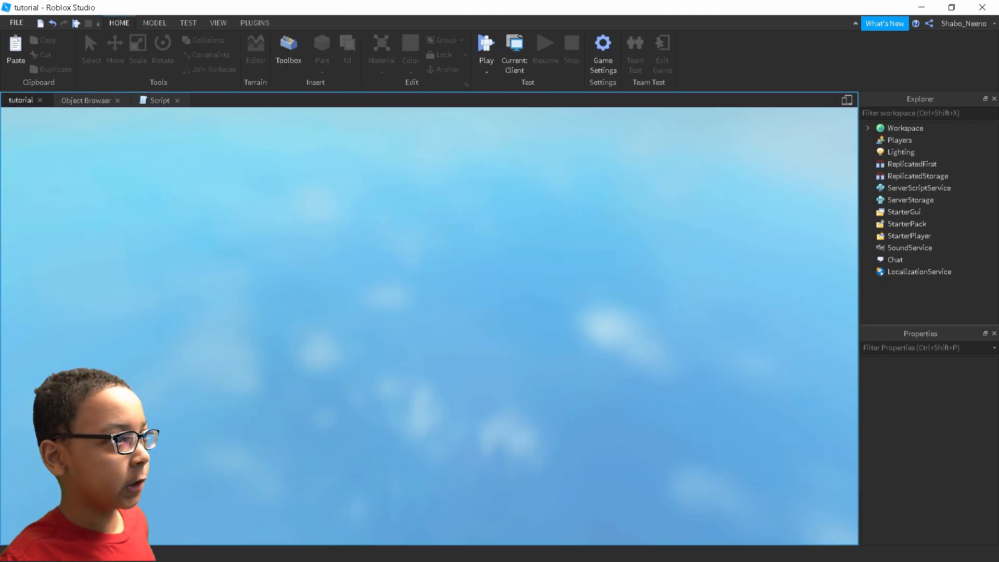
{"action": "left_click", "coordinate": [486, 48]}
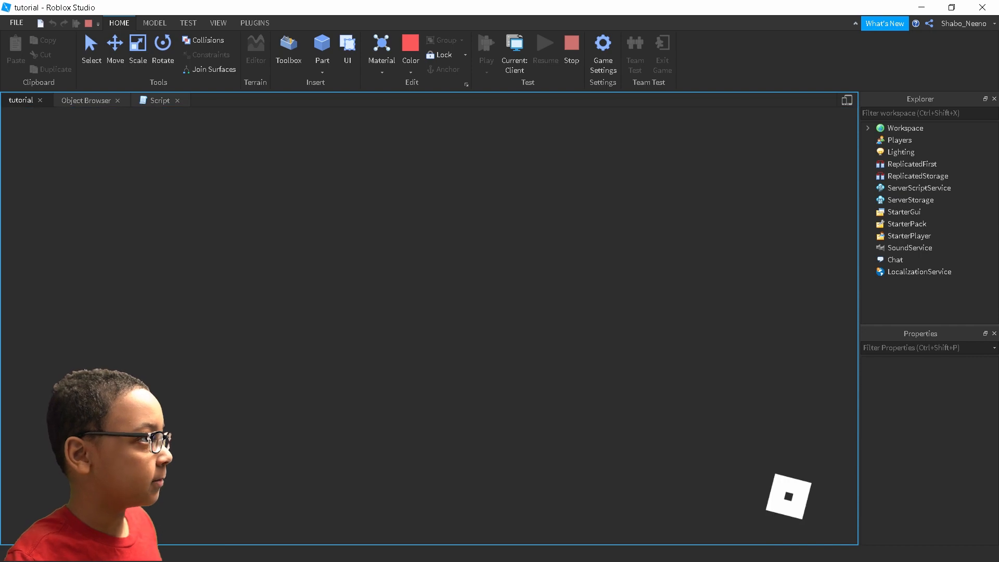
{"action": "left_click", "coordinate": [486, 43]}
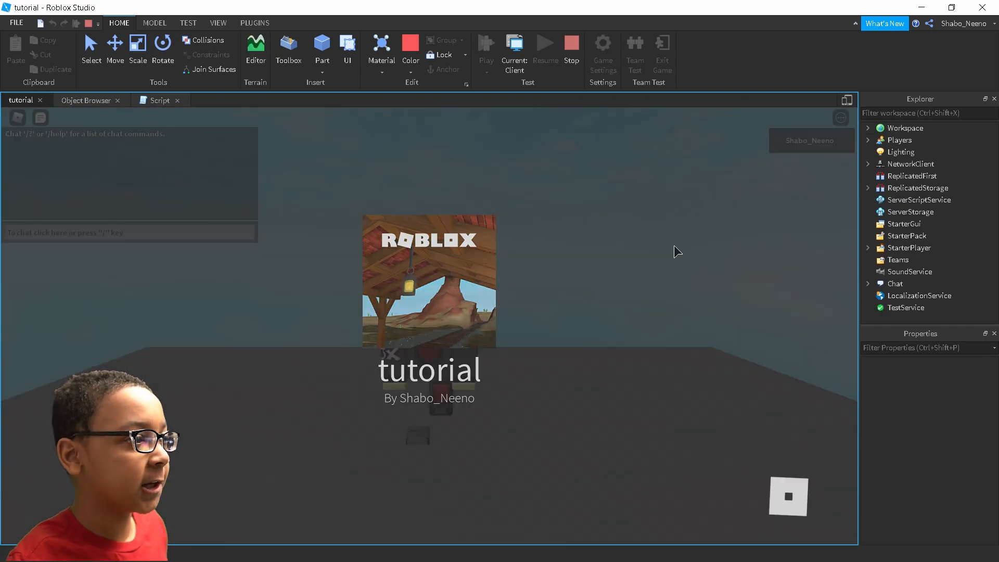